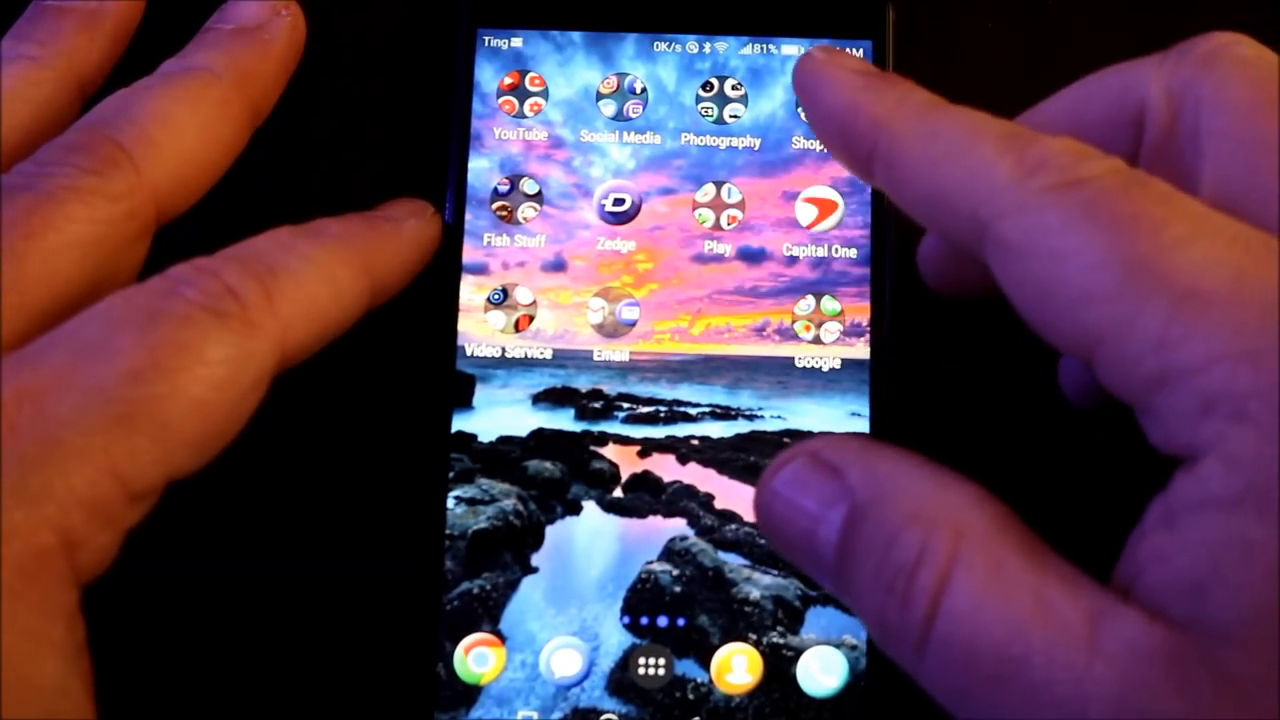
# - Open the Shopping folder on the home screen and launch Google Play Store
pyautogui.click(820, 110)
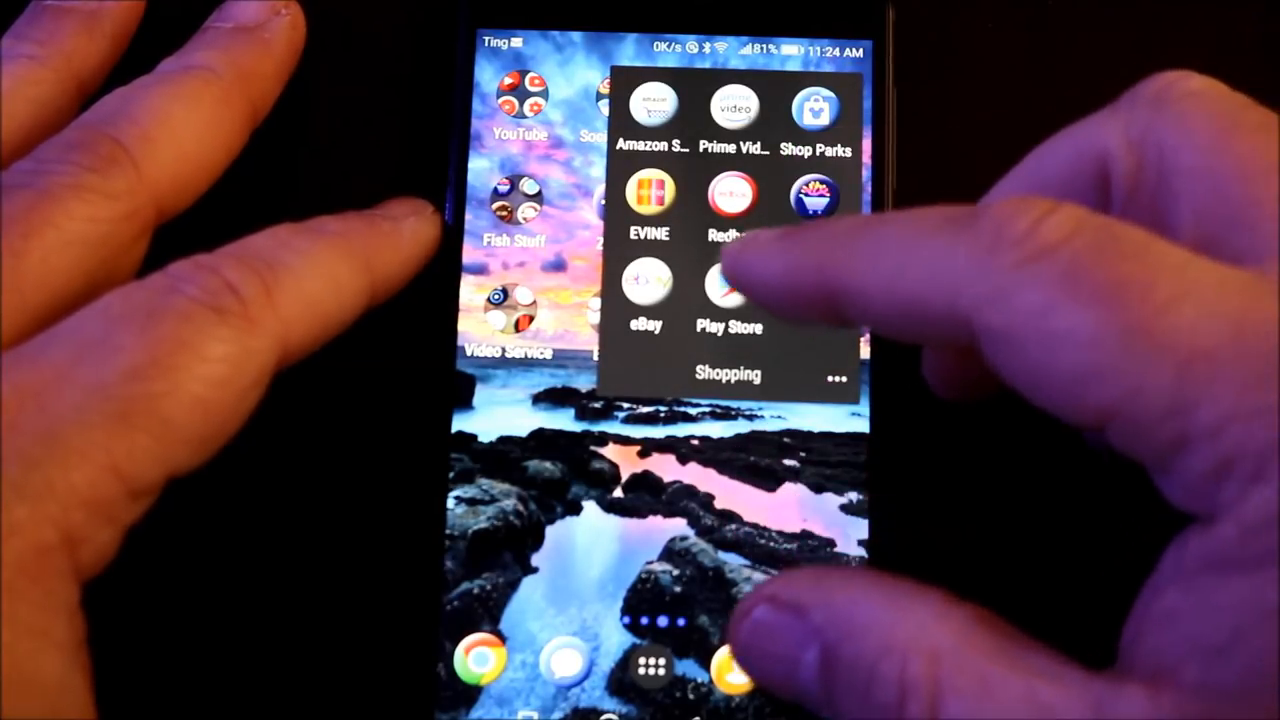
pyautogui.click(729, 290)
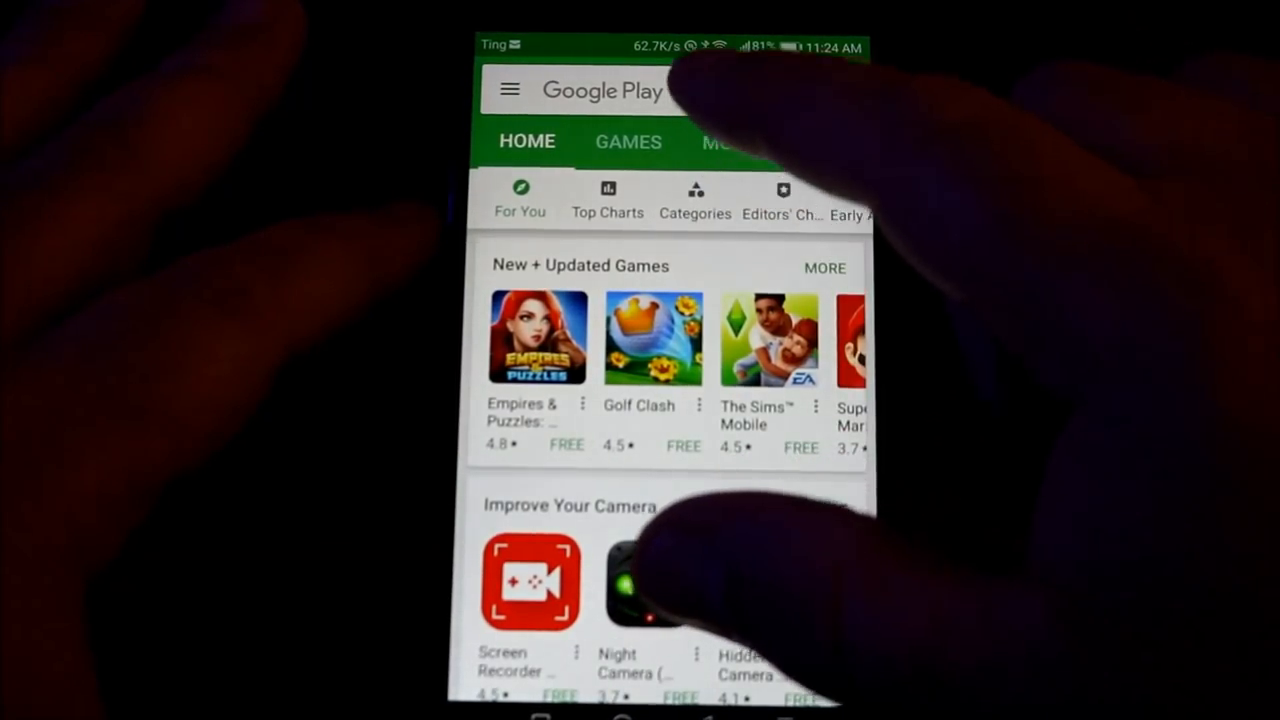
# - Search the Play Store for Orphek and open the Orphek Ocean listing
pyautogui.click(620, 90)
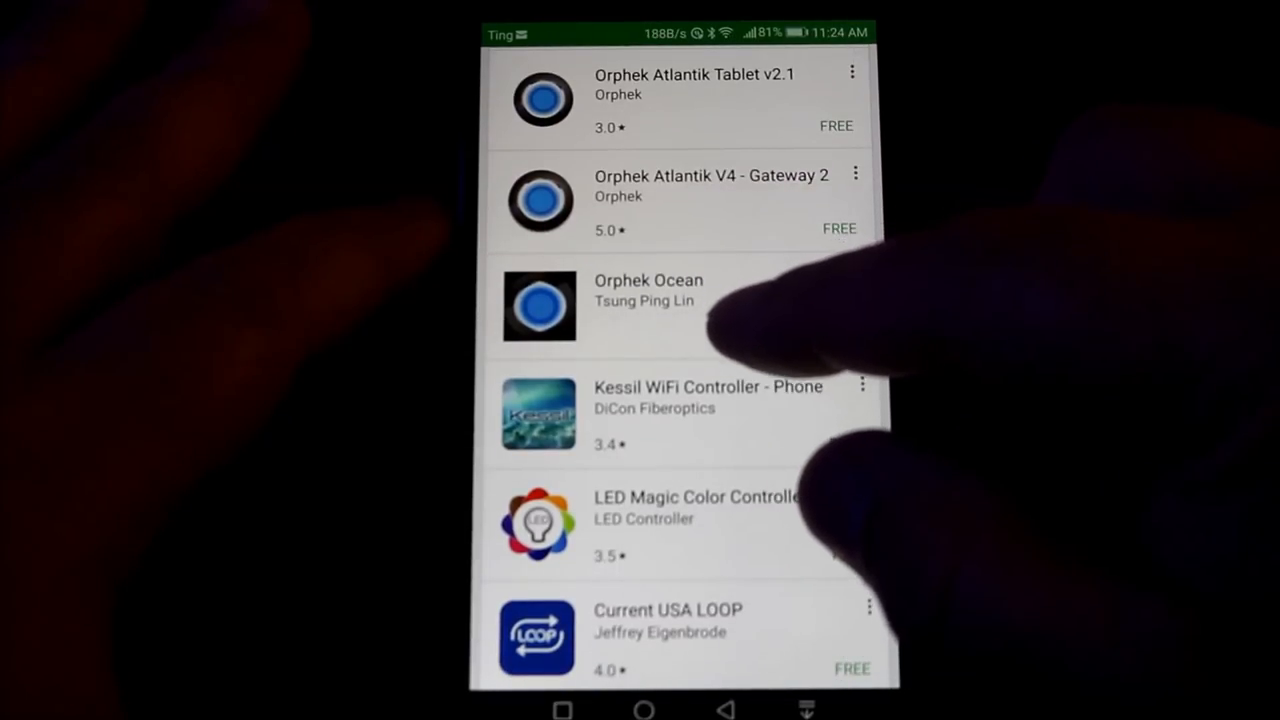
pyautogui.click(648, 290)
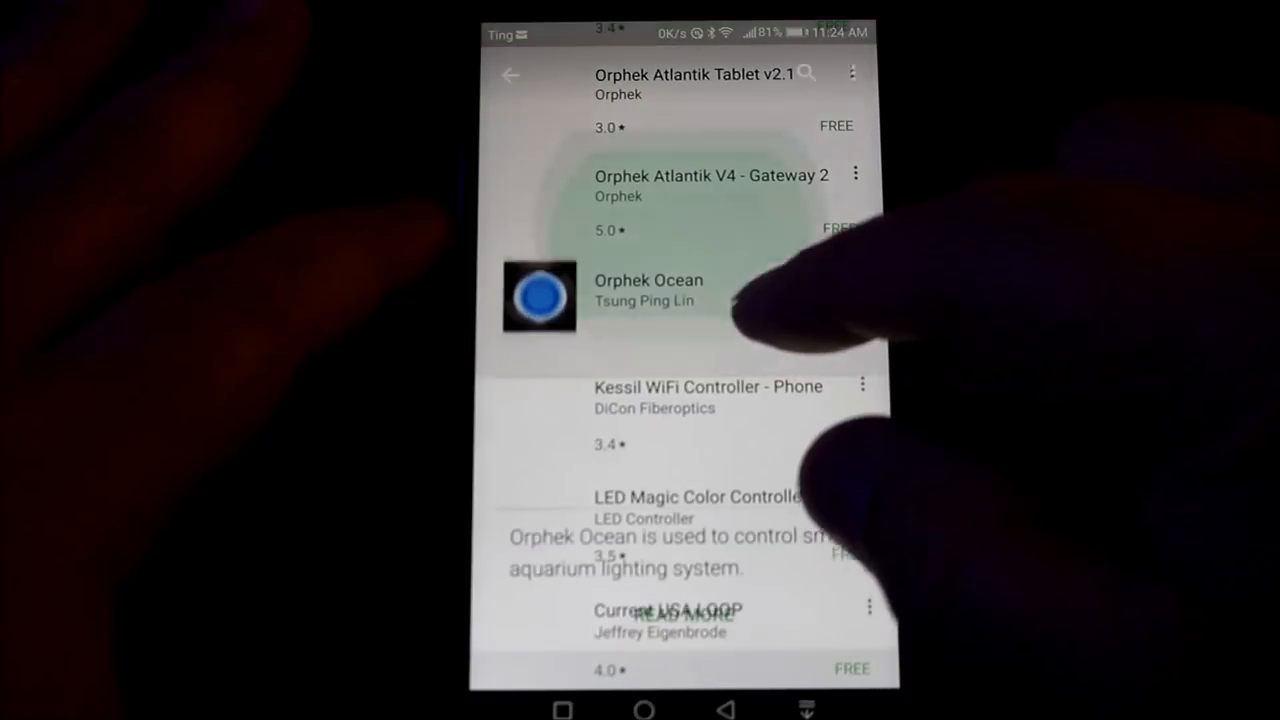
pyautogui.click(648, 290)
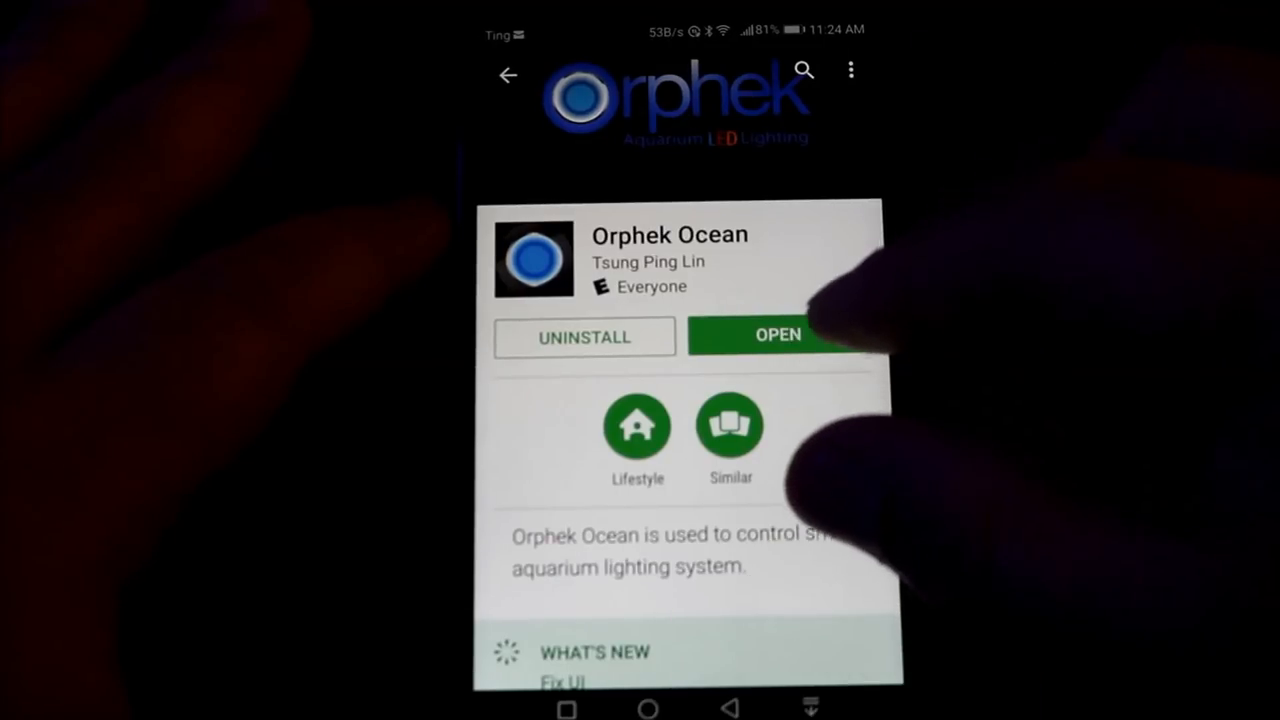
# - Launch Orphek Ocean from its Play Store page to reach the Device List
pyautogui.click(778, 335)
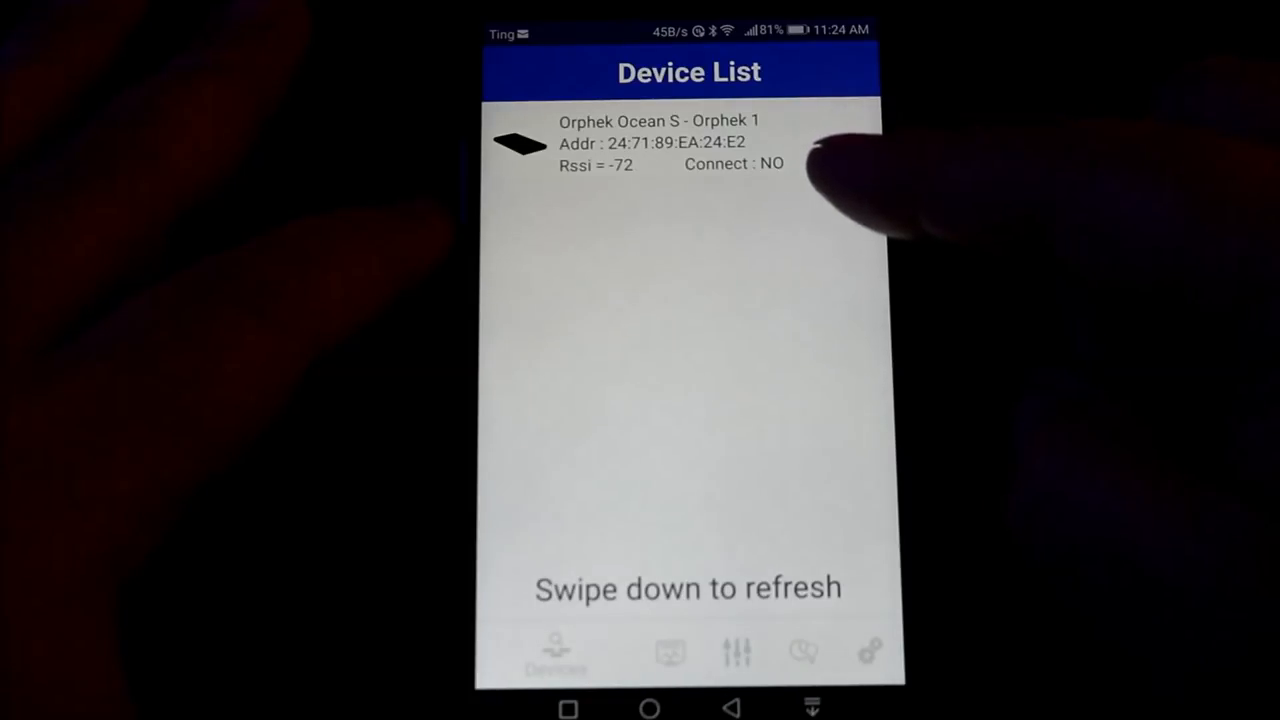
pyautogui.moveTo(850, 180)
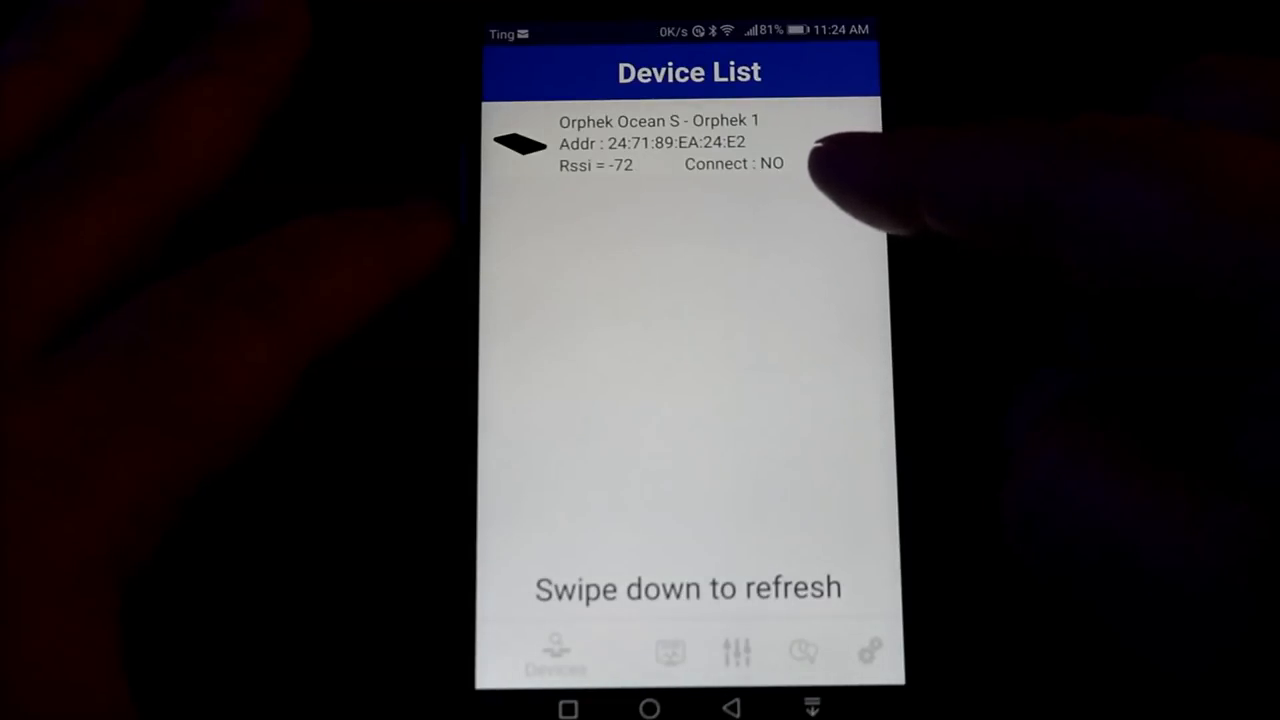
pyautogui.moveTo(840, 180)
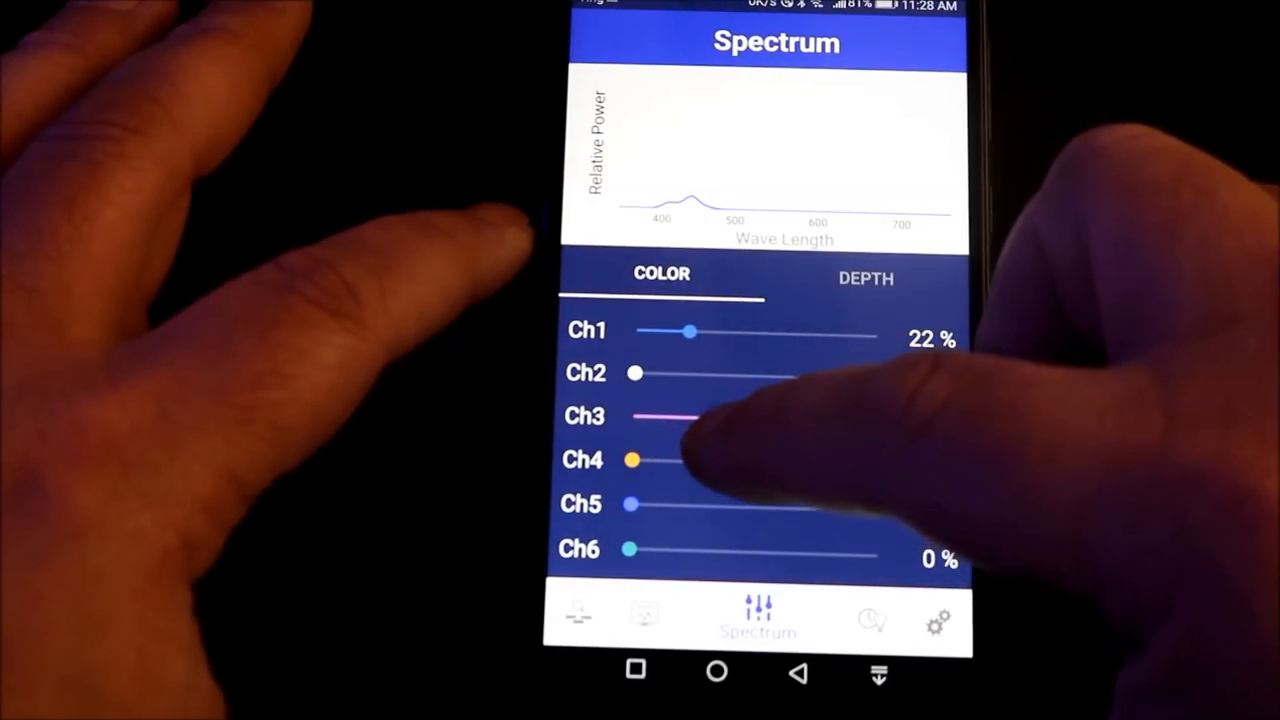
pyautogui.moveTo(640, 415); pyautogui.dragTo(760, 415)
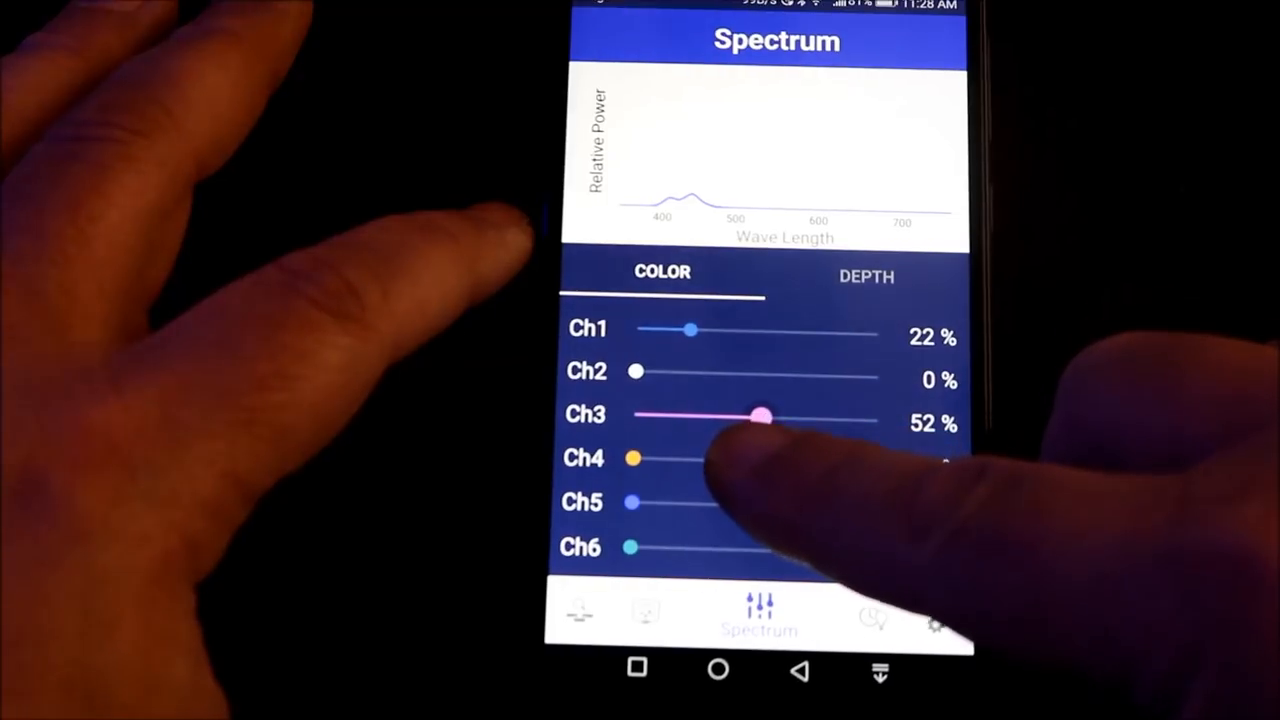
pyautogui.moveTo(763, 415); pyautogui.dragTo(835, 408)
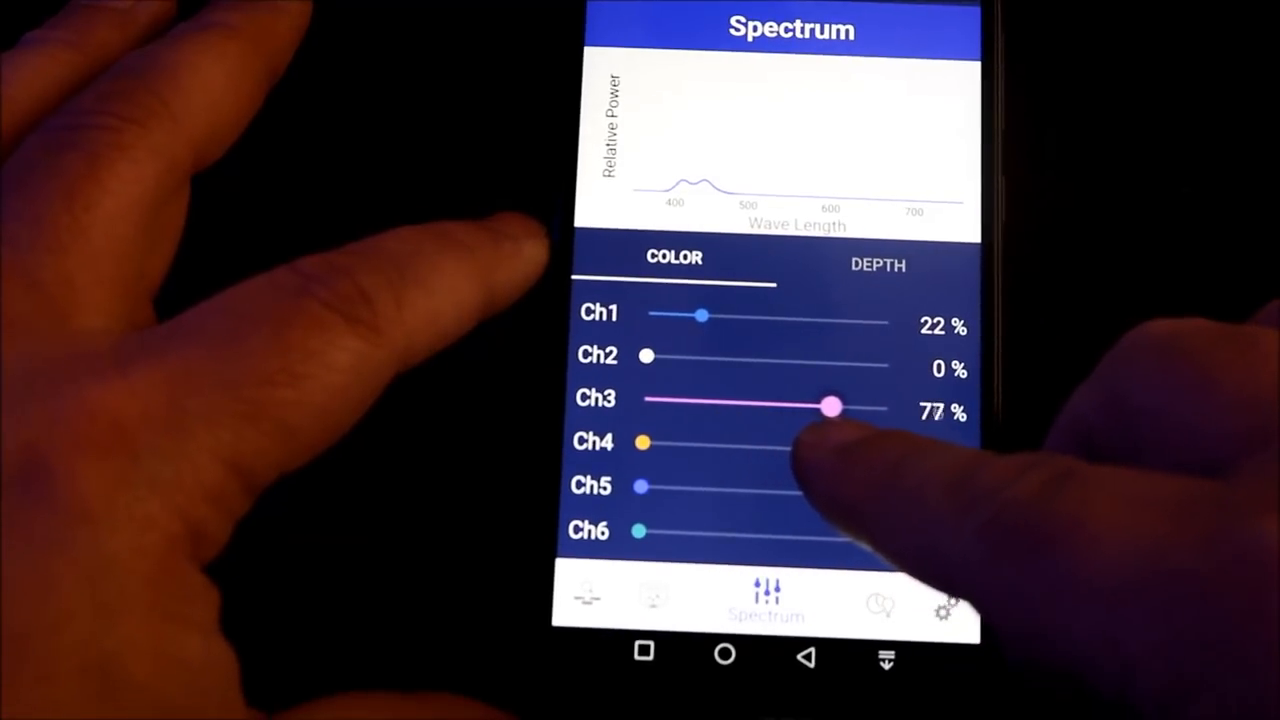
pyautogui.moveTo(835, 407); pyautogui.dragTo(875, 400)
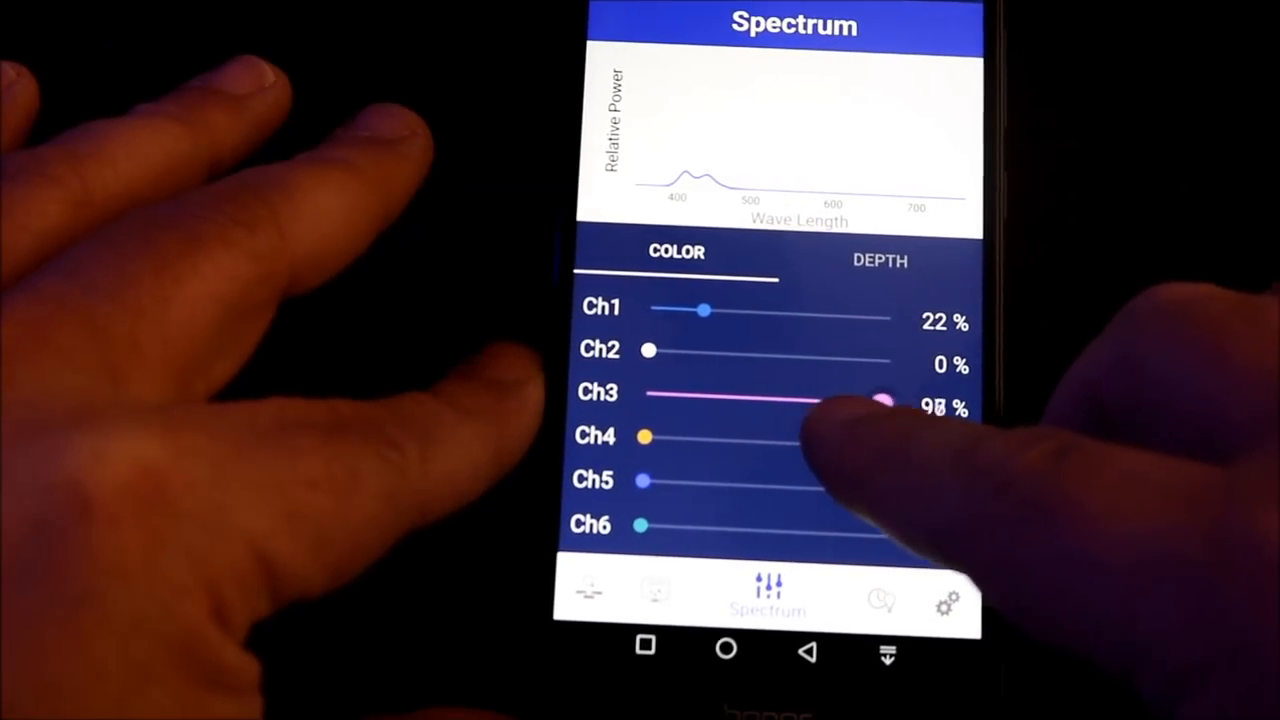
pyautogui.moveTo(880, 400); pyautogui.dragTo(670, 395)
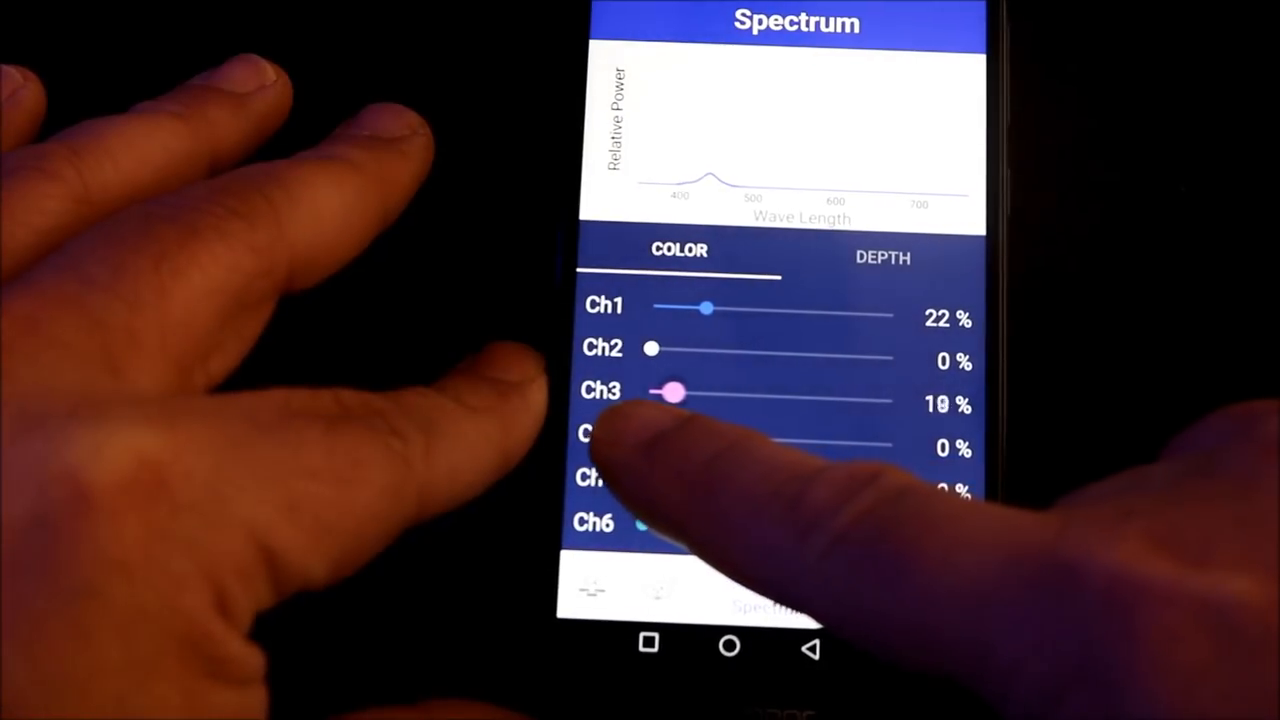
pyautogui.moveTo(675, 394); pyautogui.dragTo(750, 388)
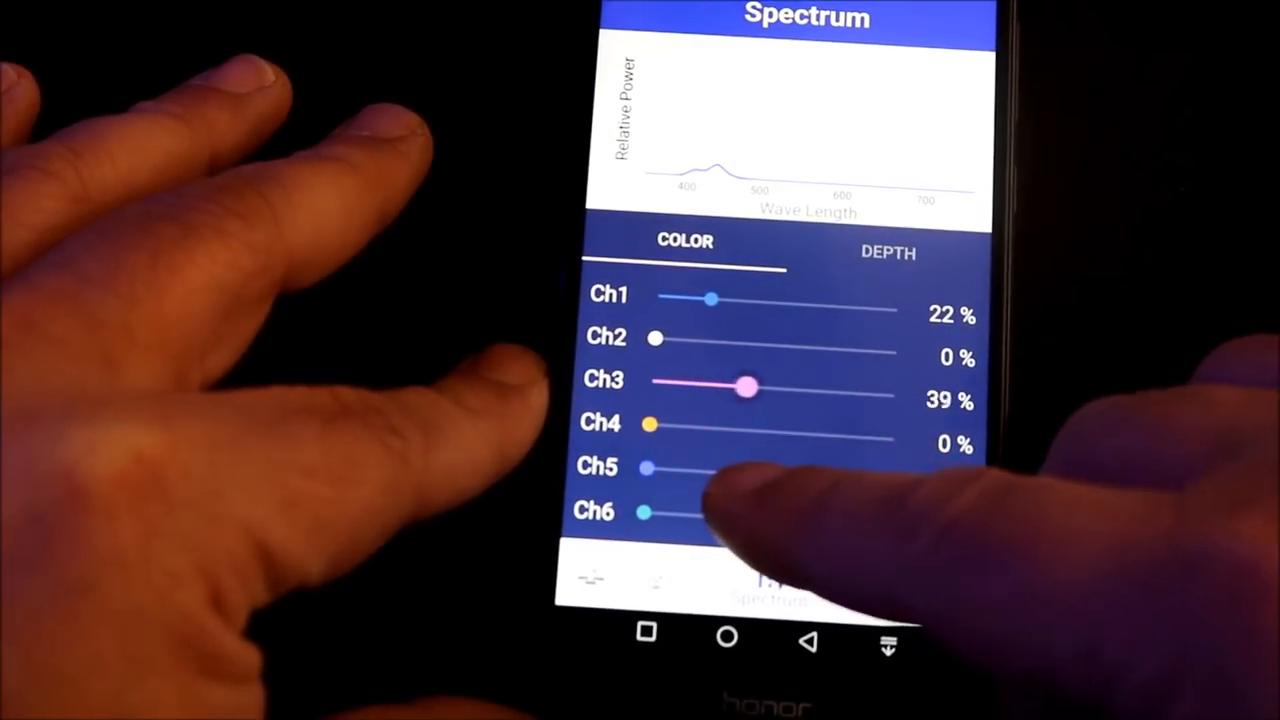
pyautogui.moveTo(745, 388); pyautogui.dragTo(855, 370)
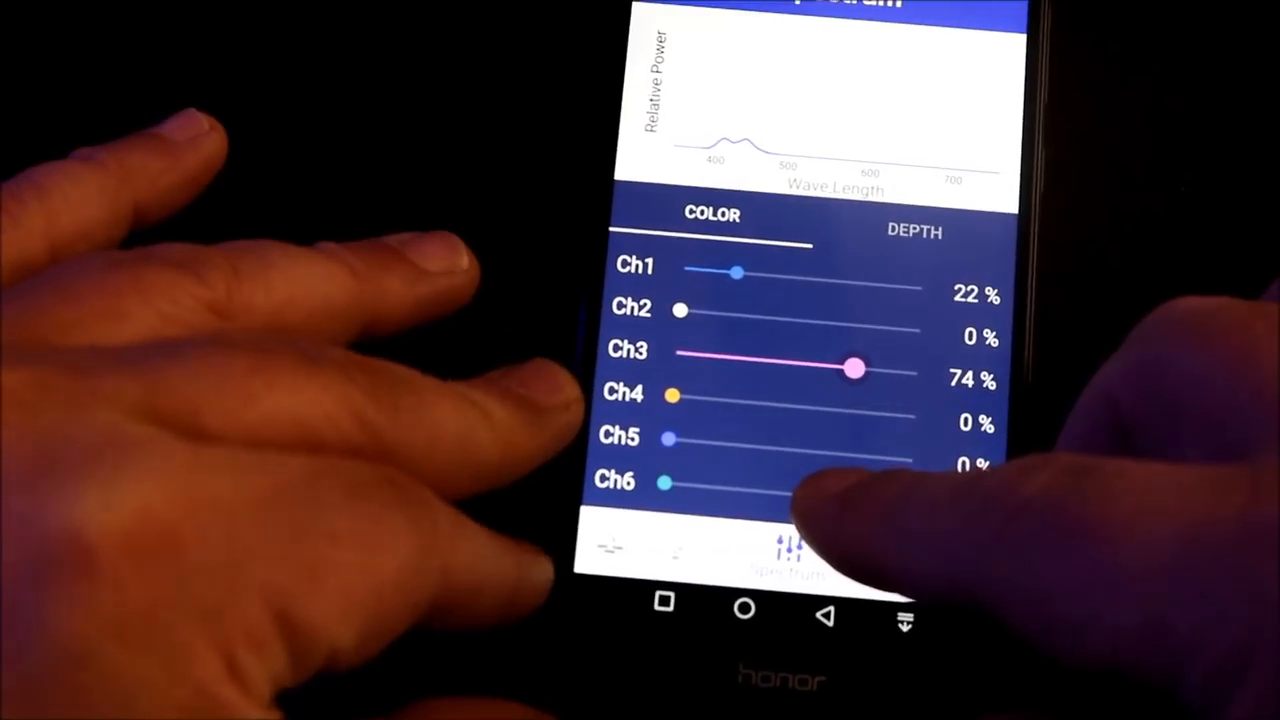
pyautogui.moveTo(855, 368); pyautogui.dragTo(930, 400)
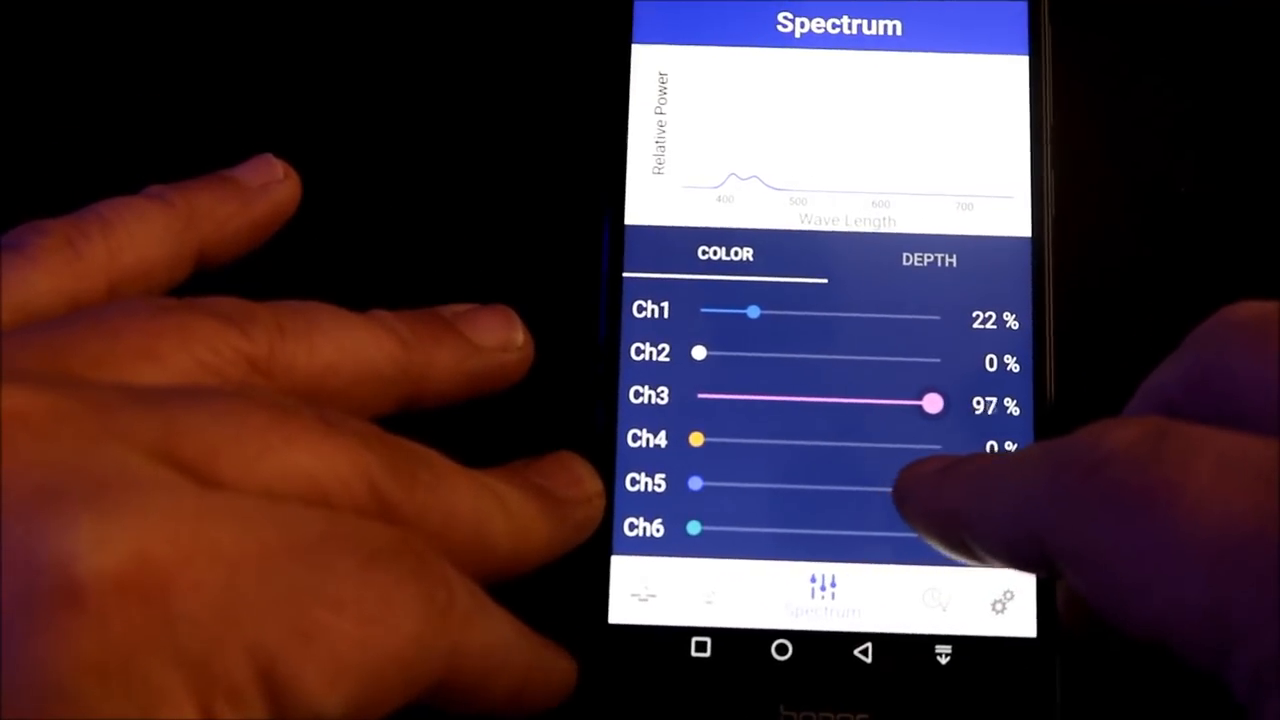
pyautogui.moveTo(930, 403); pyautogui.dragTo(750, 398)
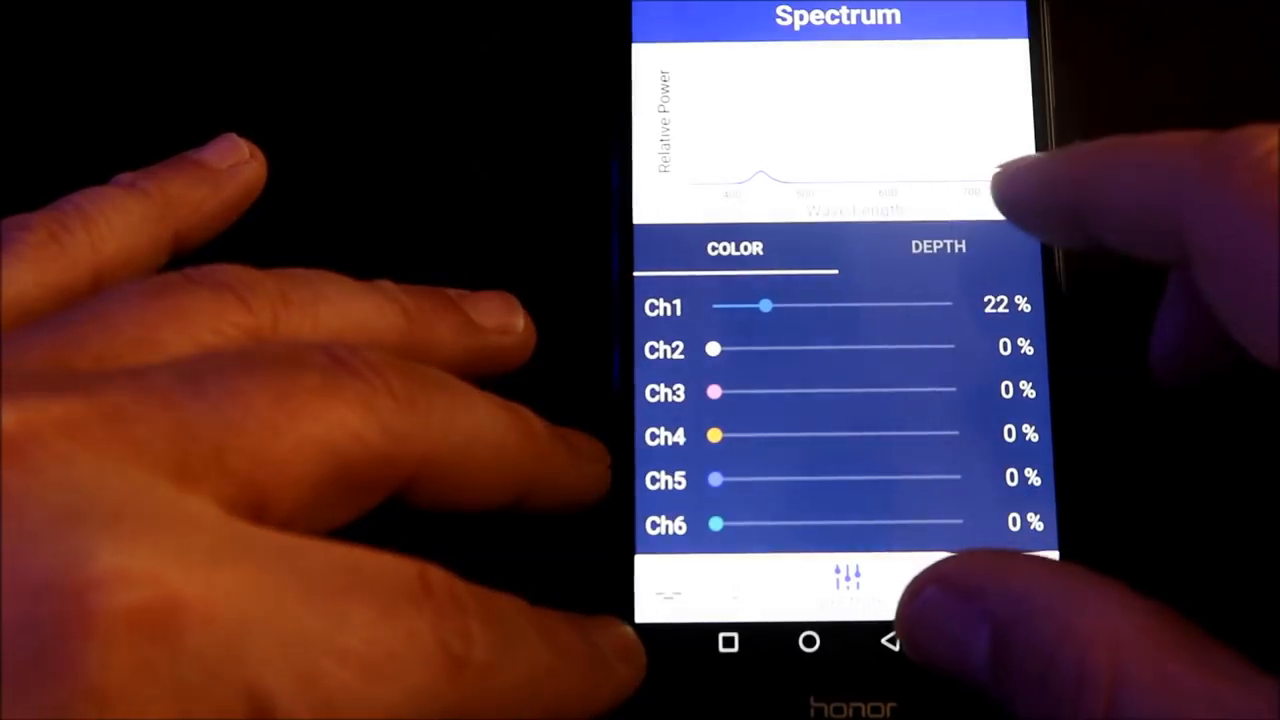
# - On the DEPTH tab, sweep the Depth slider up to the maximum 32m
pyautogui.click(937, 247)
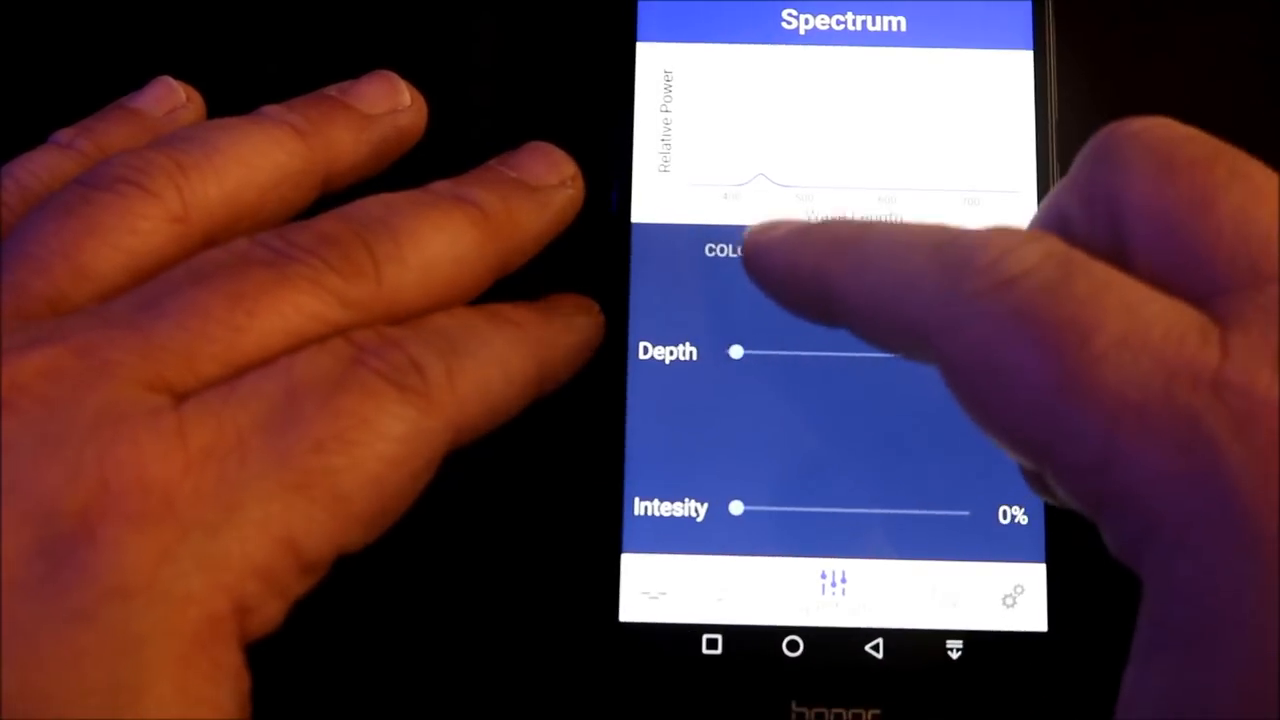
pyautogui.click(731, 250)
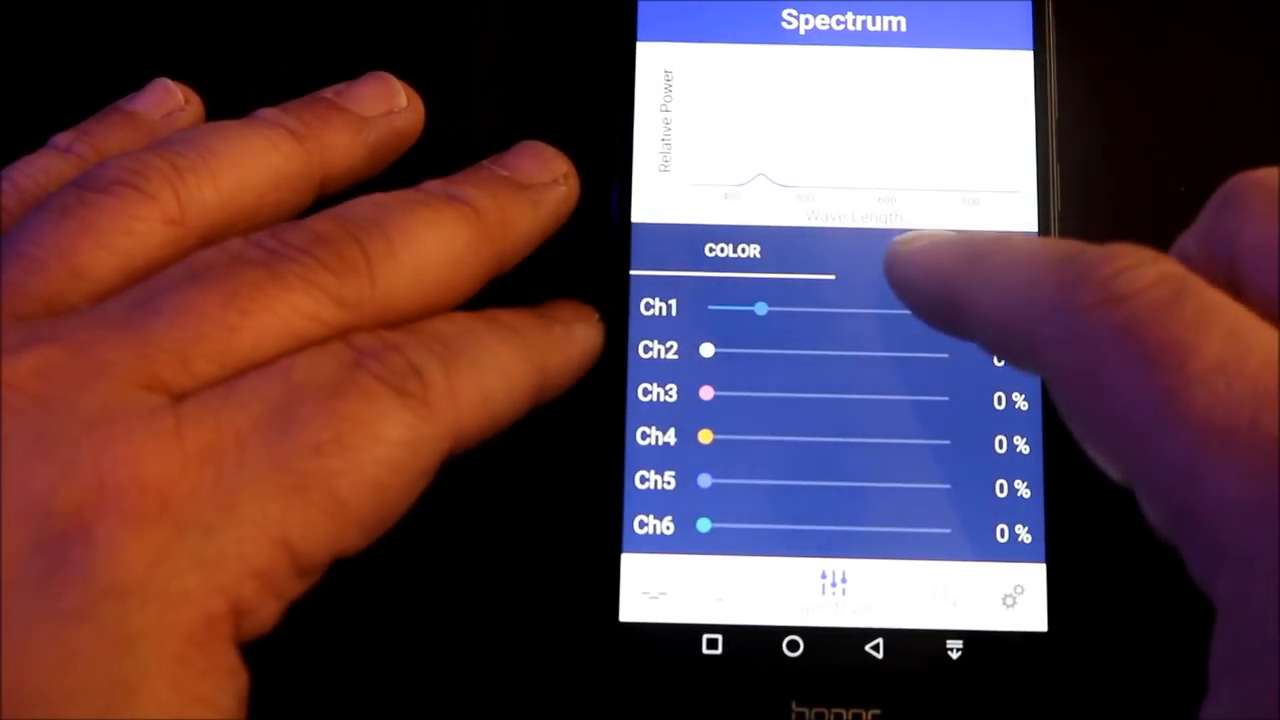
pyautogui.click(934, 251)
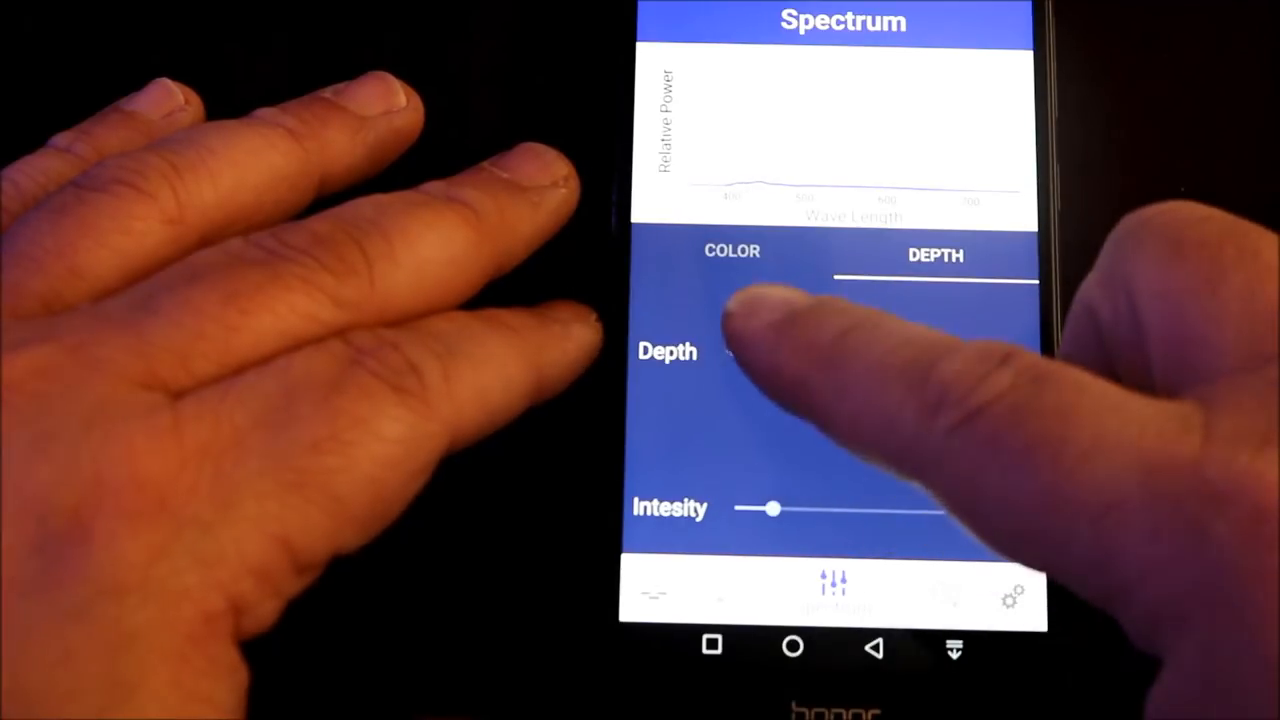
pyautogui.moveTo(745, 352); pyautogui.dragTo(822, 352)
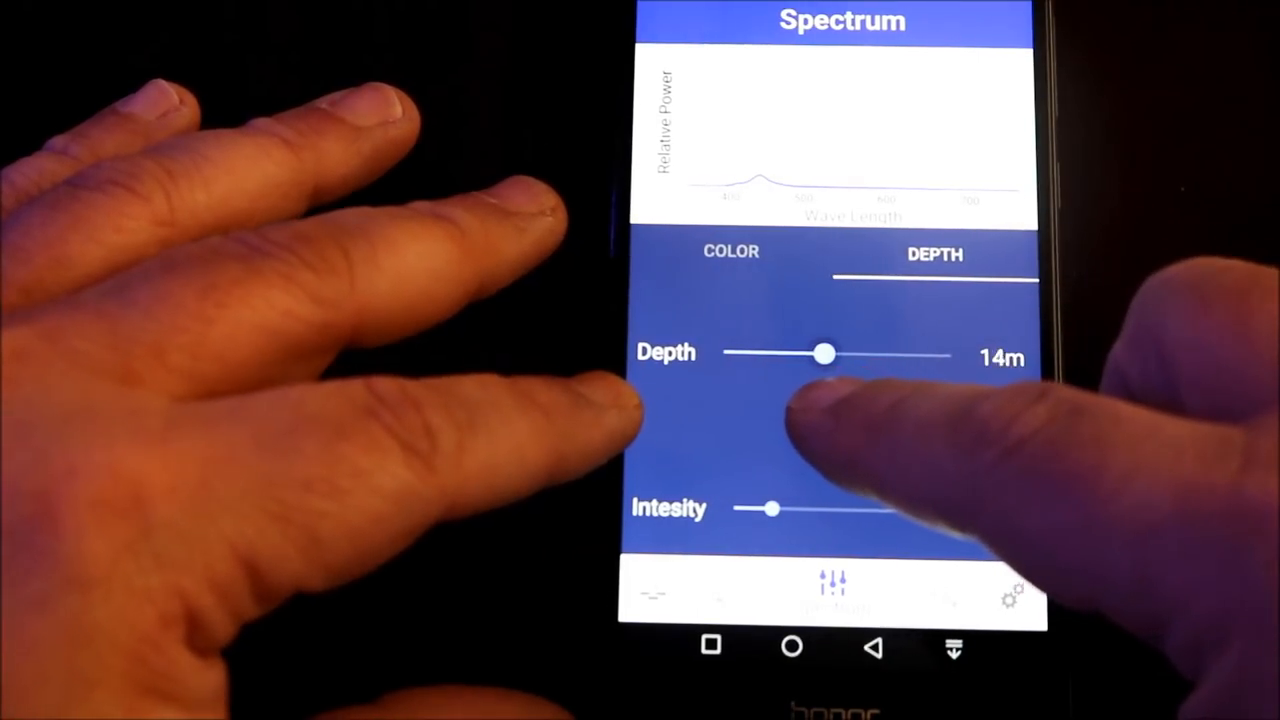
pyautogui.moveTo(820, 352); pyautogui.dragTo(920, 352)
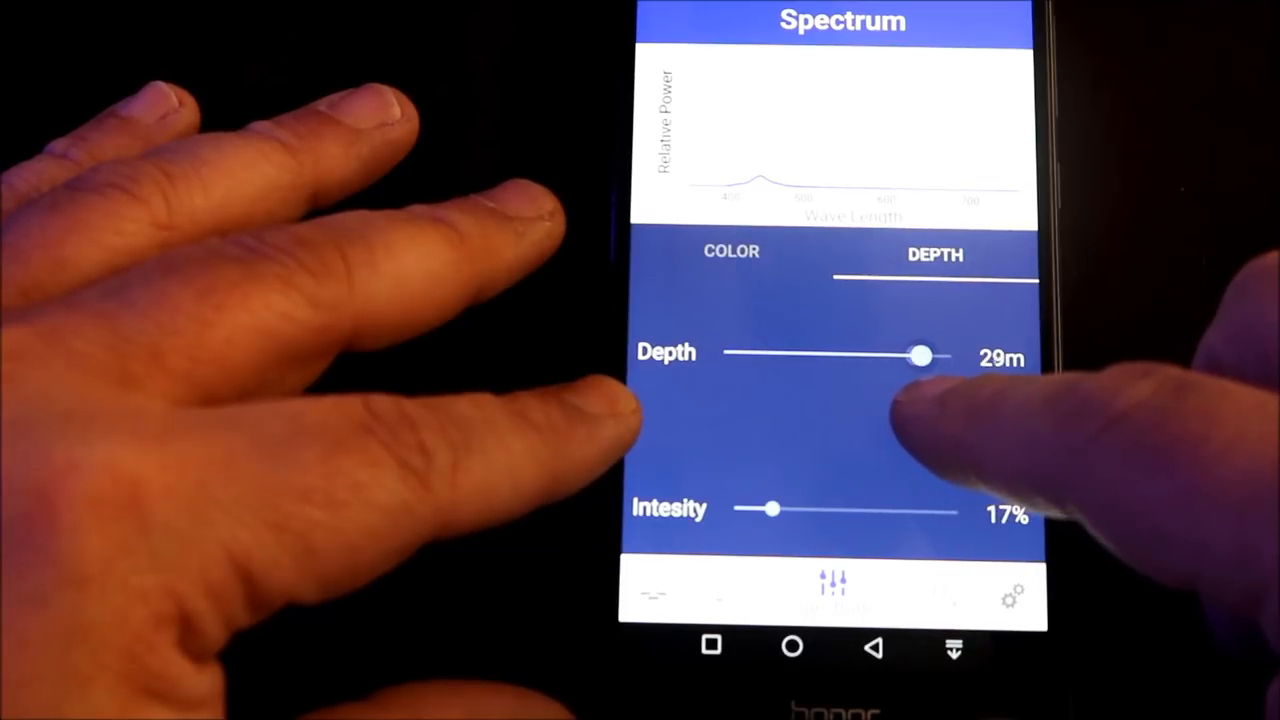
pyautogui.moveTo(920, 354); pyautogui.dragTo(865, 354)
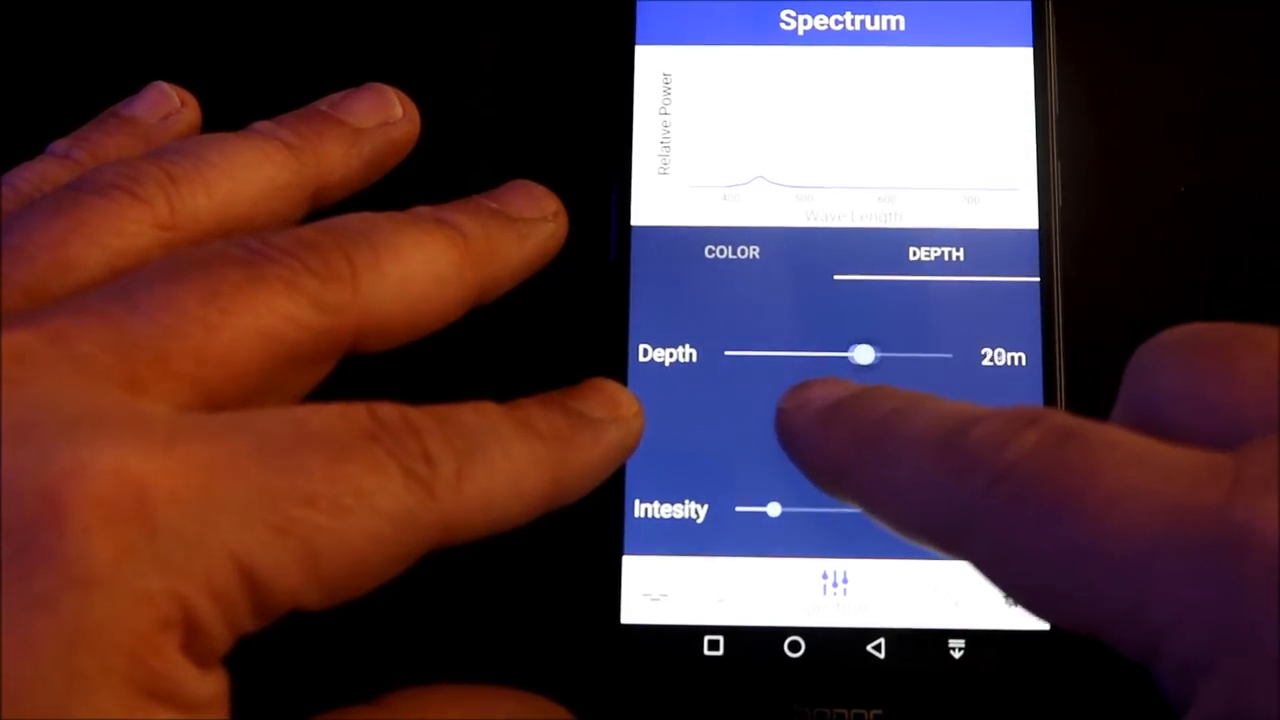
pyautogui.moveTo(862, 355); pyautogui.dragTo(738, 353)
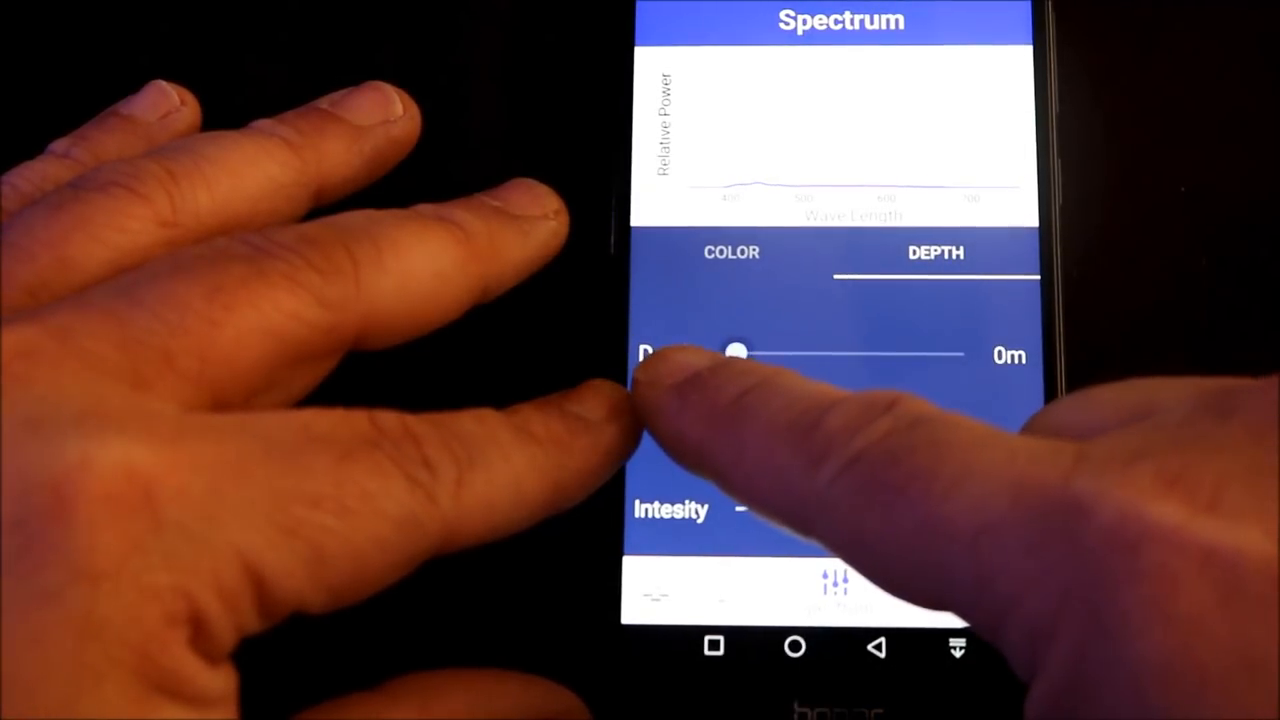
pyautogui.moveTo(738, 352); pyautogui.dragTo(810, 357)
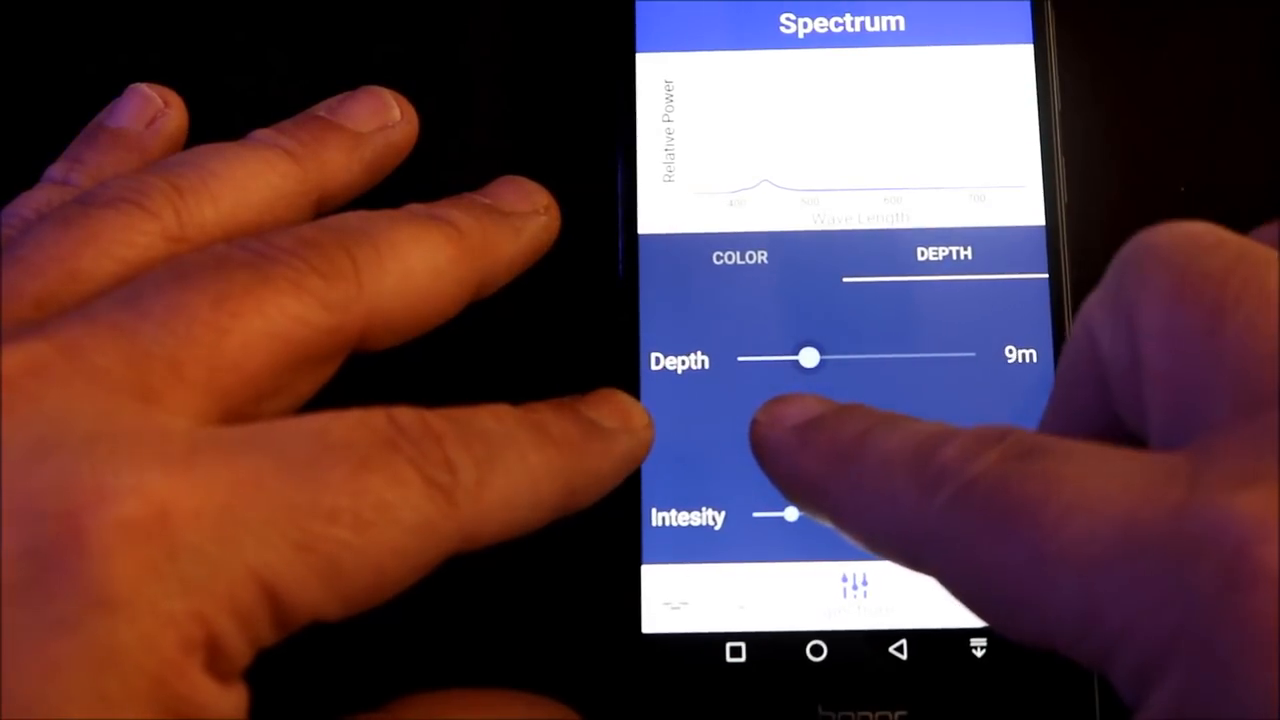
pyautogui.moveTo(810, 358); pyautogui.dragTo(928, 356)
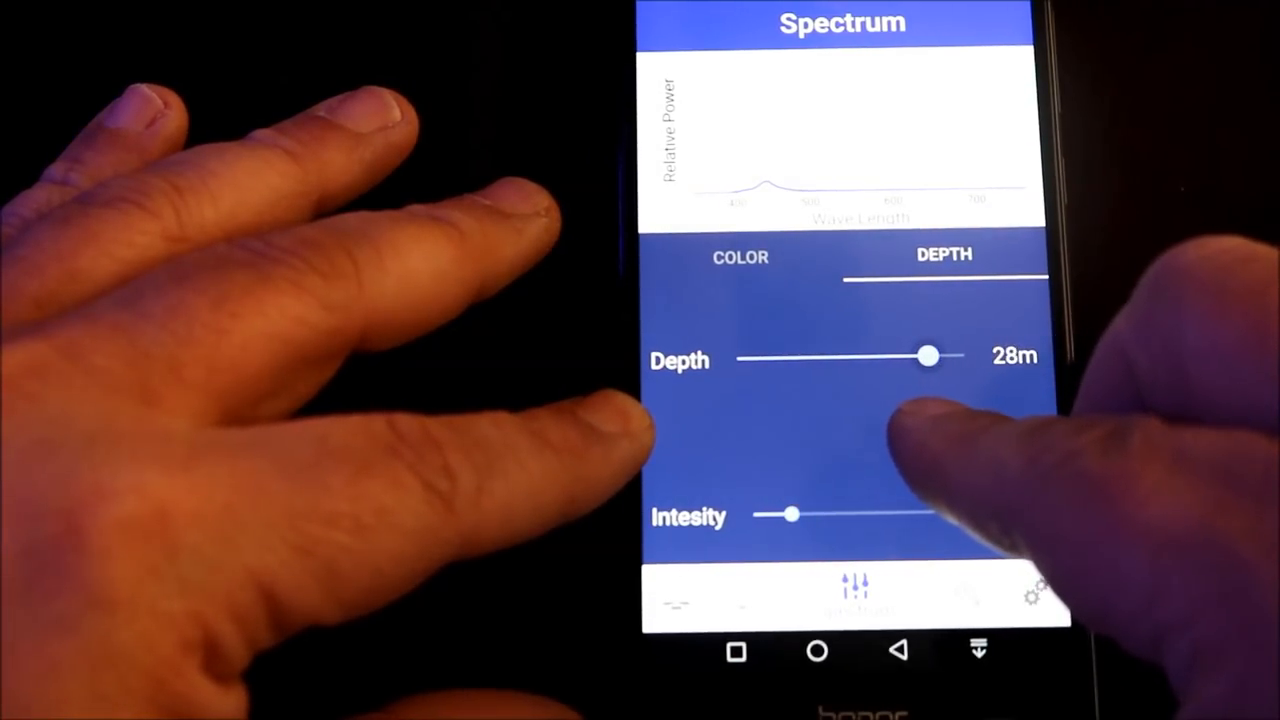
pyautogui.moveTo(925, 355); pyautogui.dragTo(955, 352)
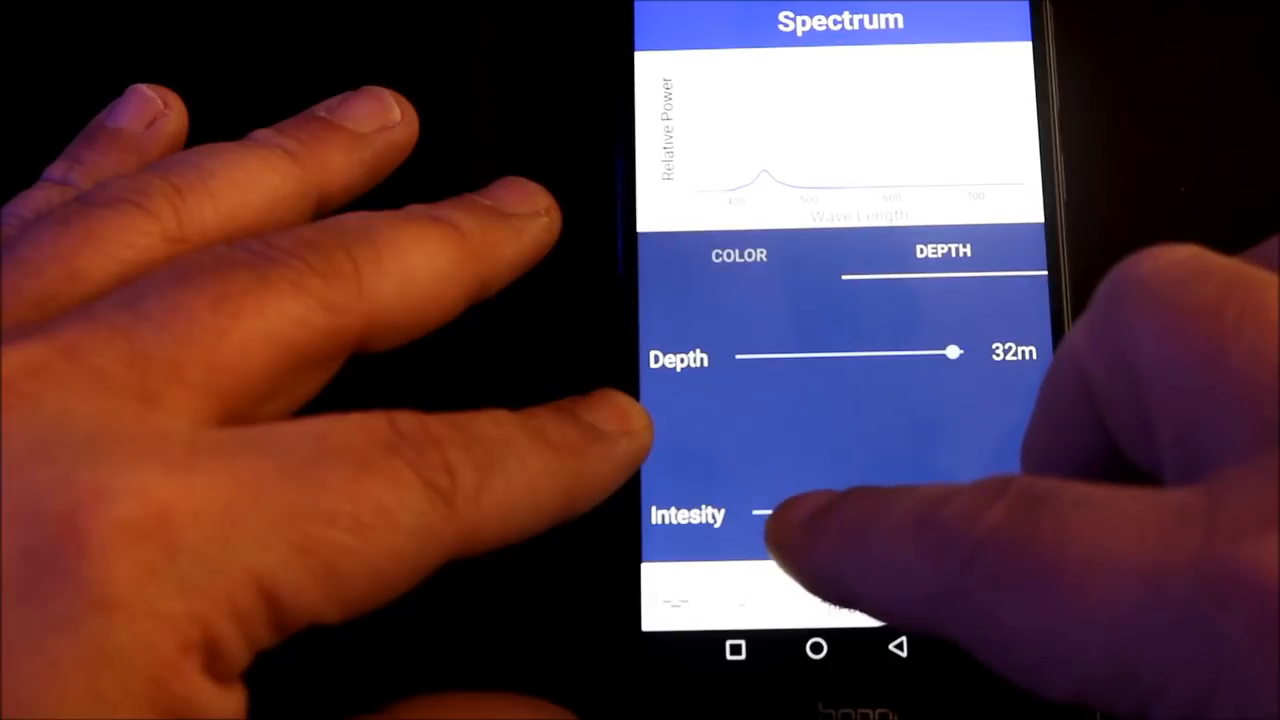
# - Adjust the Intensity slider, then bring Depth back to 32m
pyautogui.moveTo(770, 514); pyautogui.dragTo(910, 510)
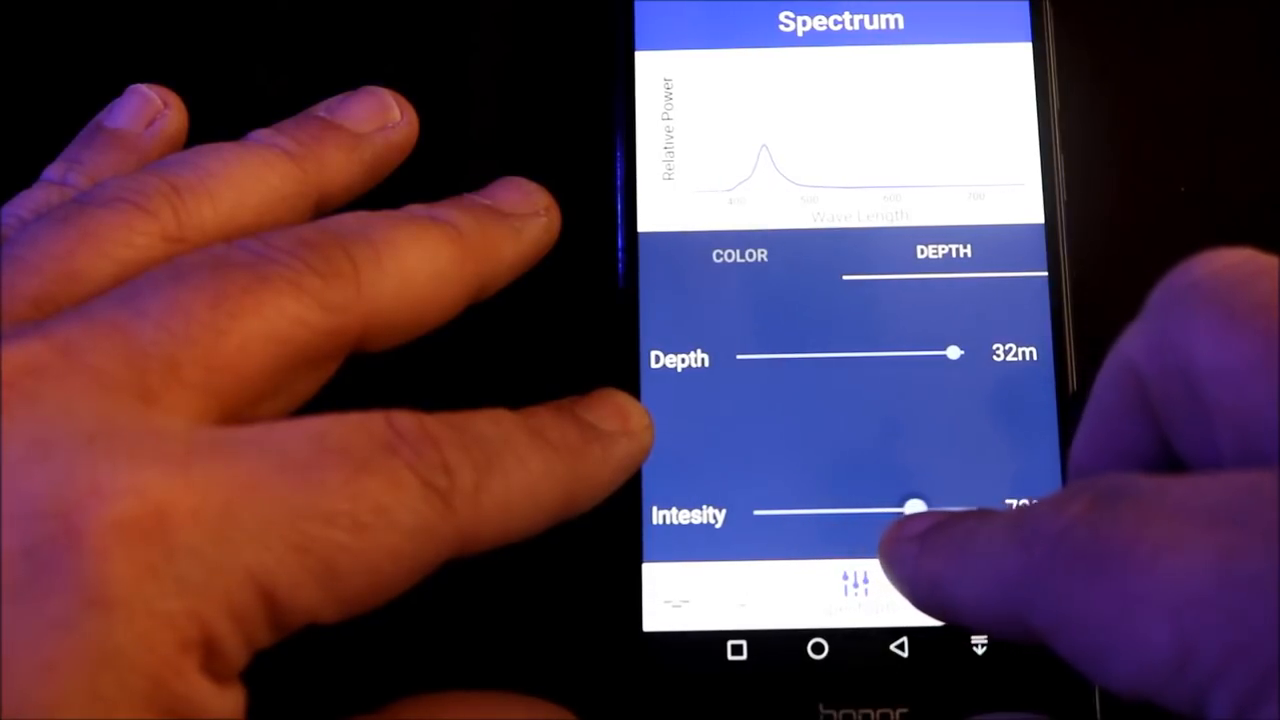
pyautogui.moveTo(910, 512); pyautogui.dragTo(960, 510)
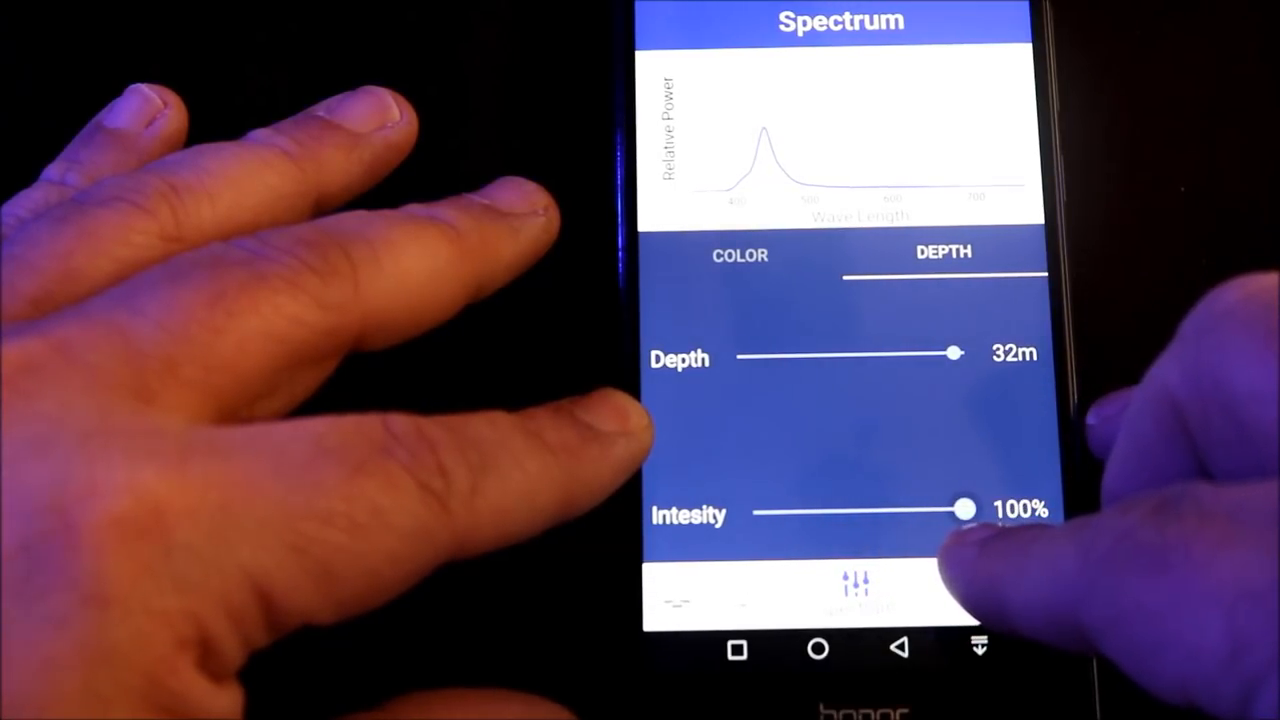
pyautogui.moveTo(960, 510); pyautogui.dragTo(948, 510)
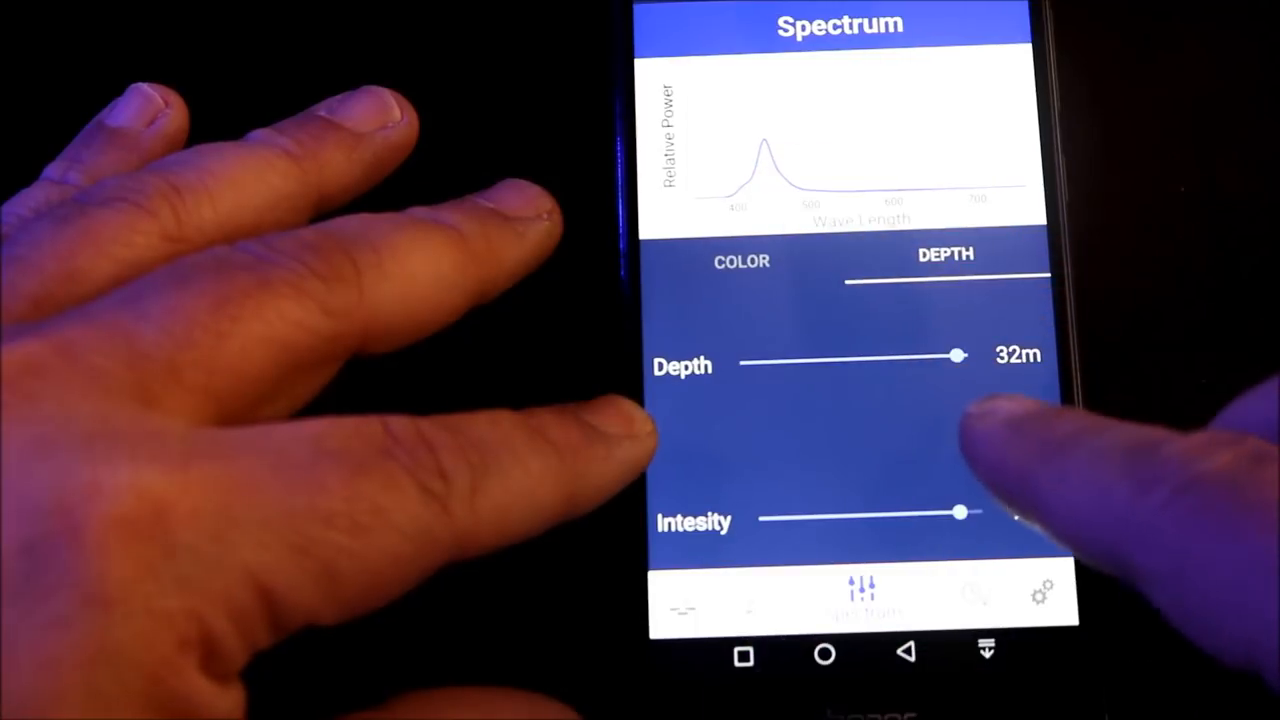
pyautogui.moveTo(955, 355); pyautogui.dragTo(835, 362)
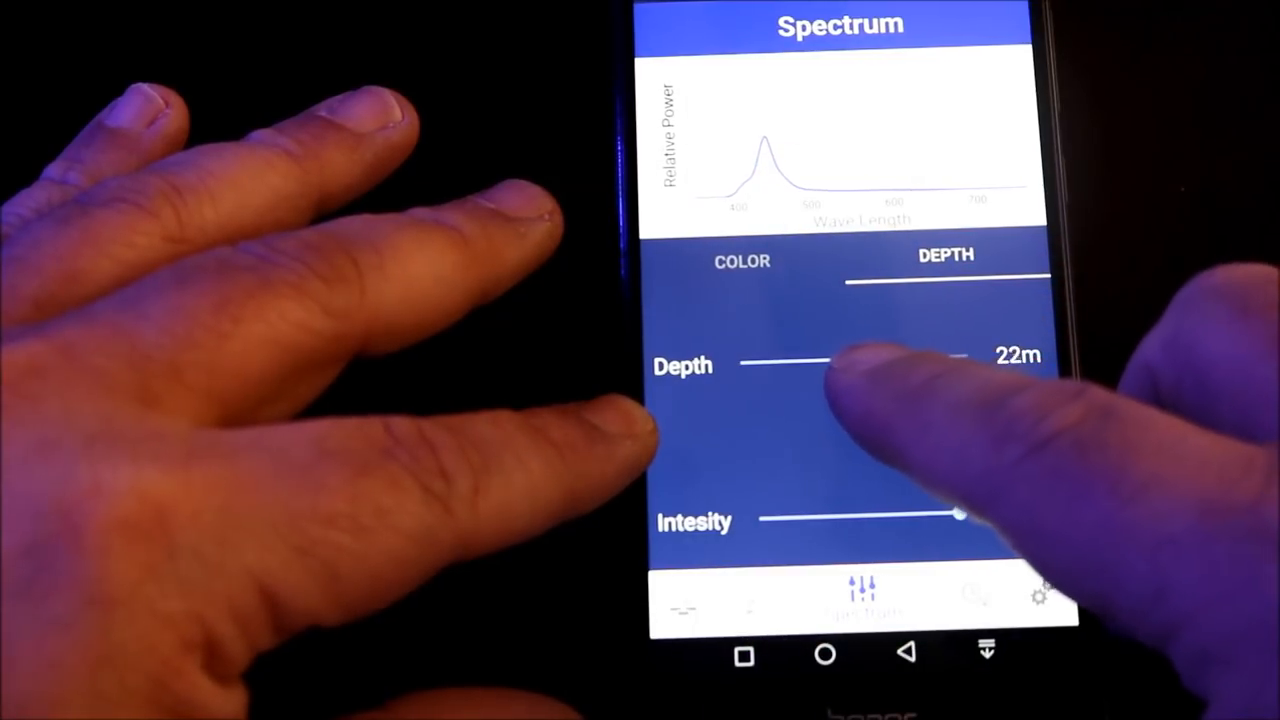
pyautogui.moveTo(960, 362); pyautogui.dragTo(780, 362)
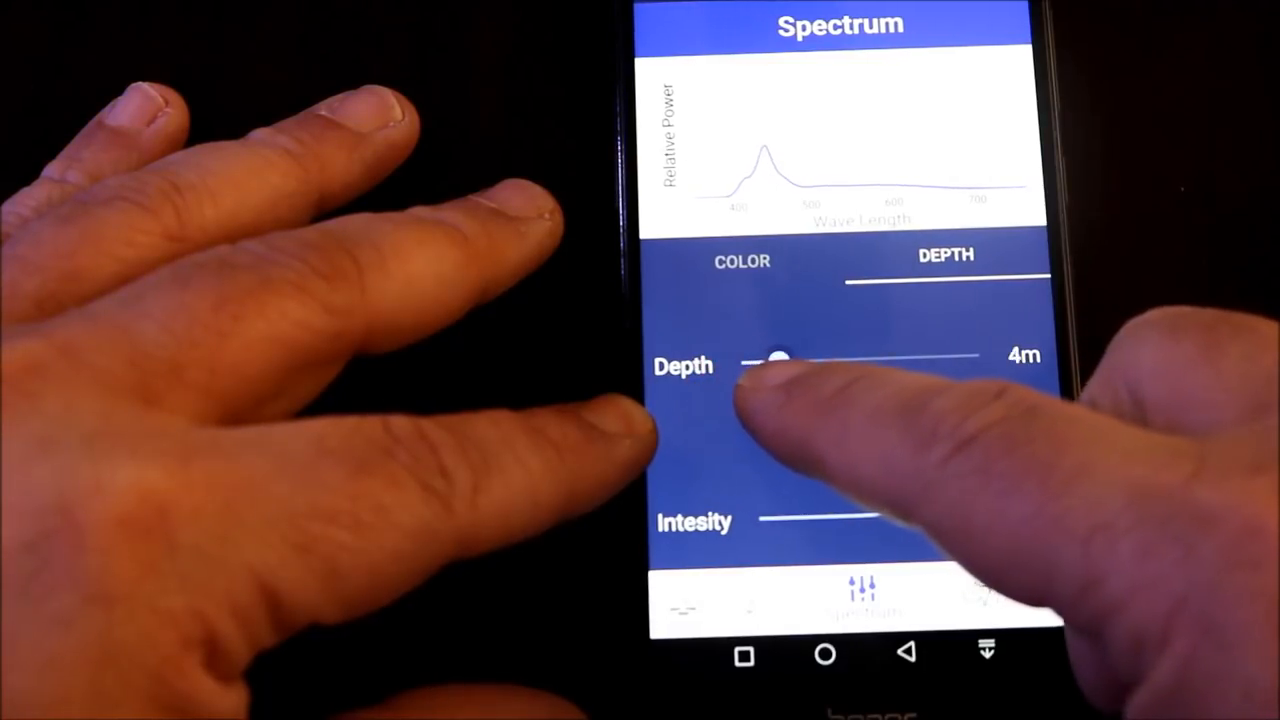
pyautogui.moveTo(782, 357); pyautogui.dragTo(875, 357)
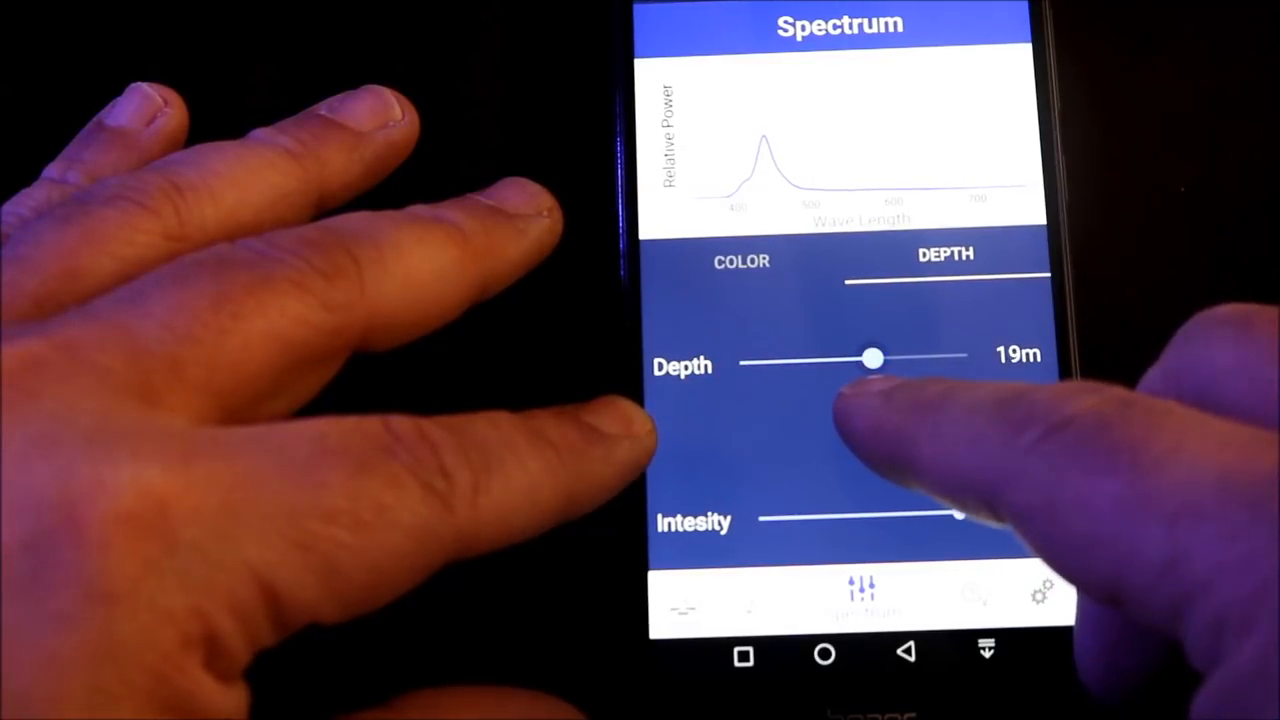
pyautogui.moveTo(875, 357); pyautogui.dragTo(960, 360)
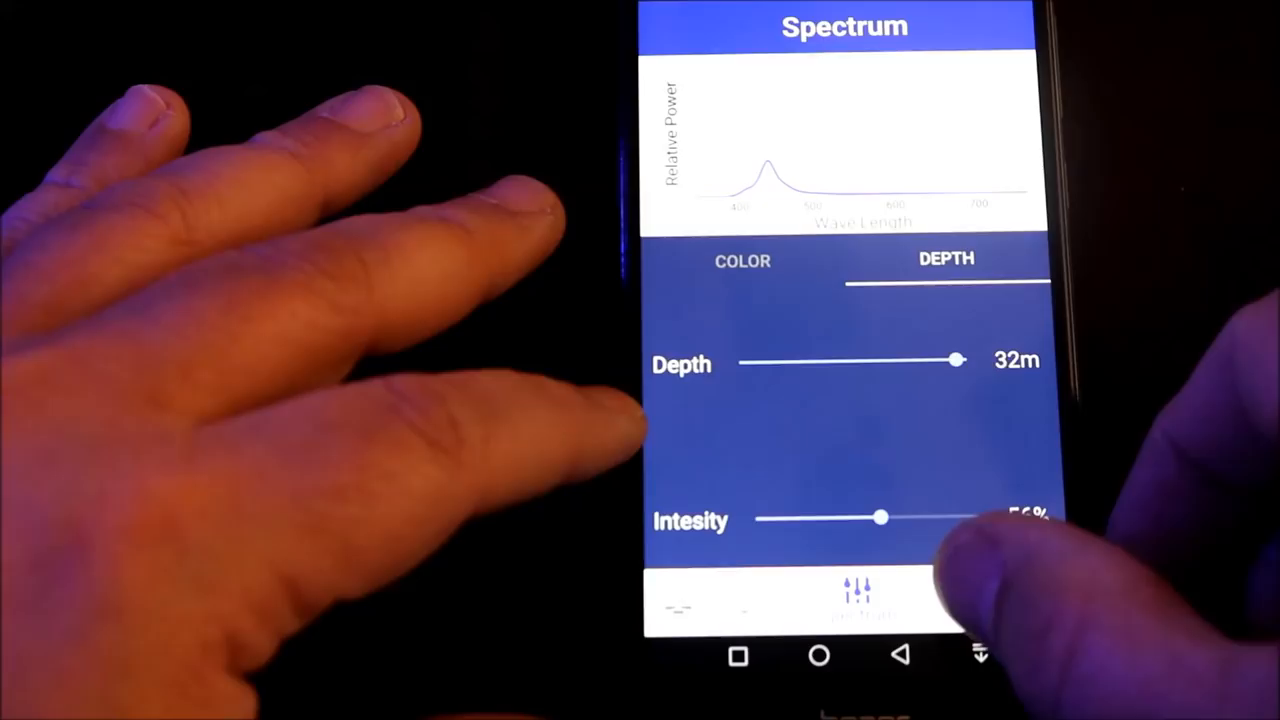
# - In the Schedule tab, choose the Caribbean Sea preset and dismiss its details
pyautogui.click(910, 595)
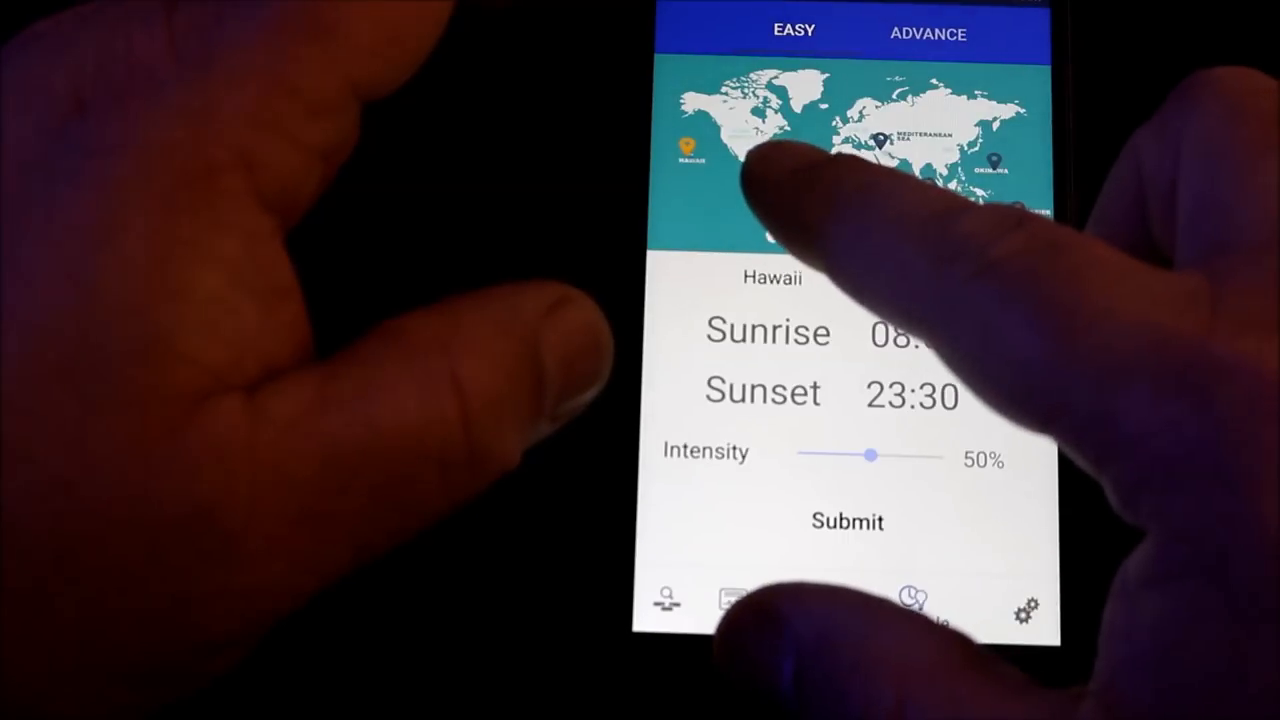
pyautogui.click(878, 140)
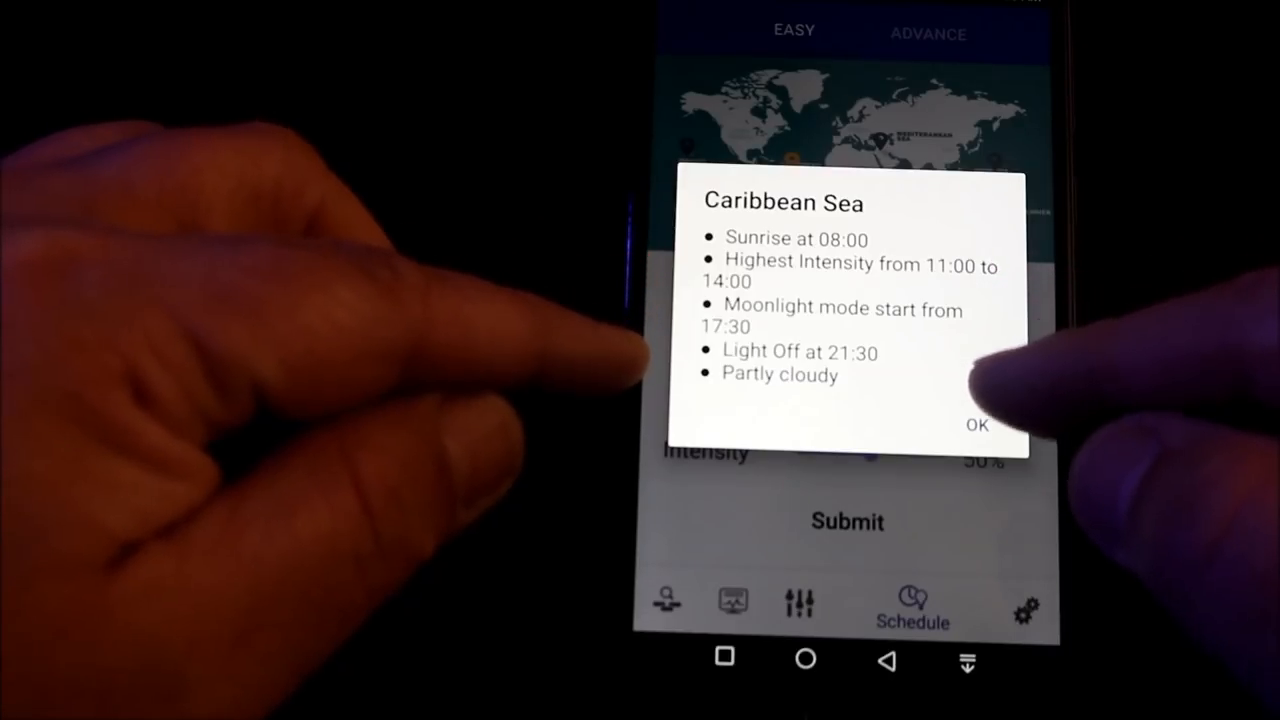
pyautogui.click(976, 425)
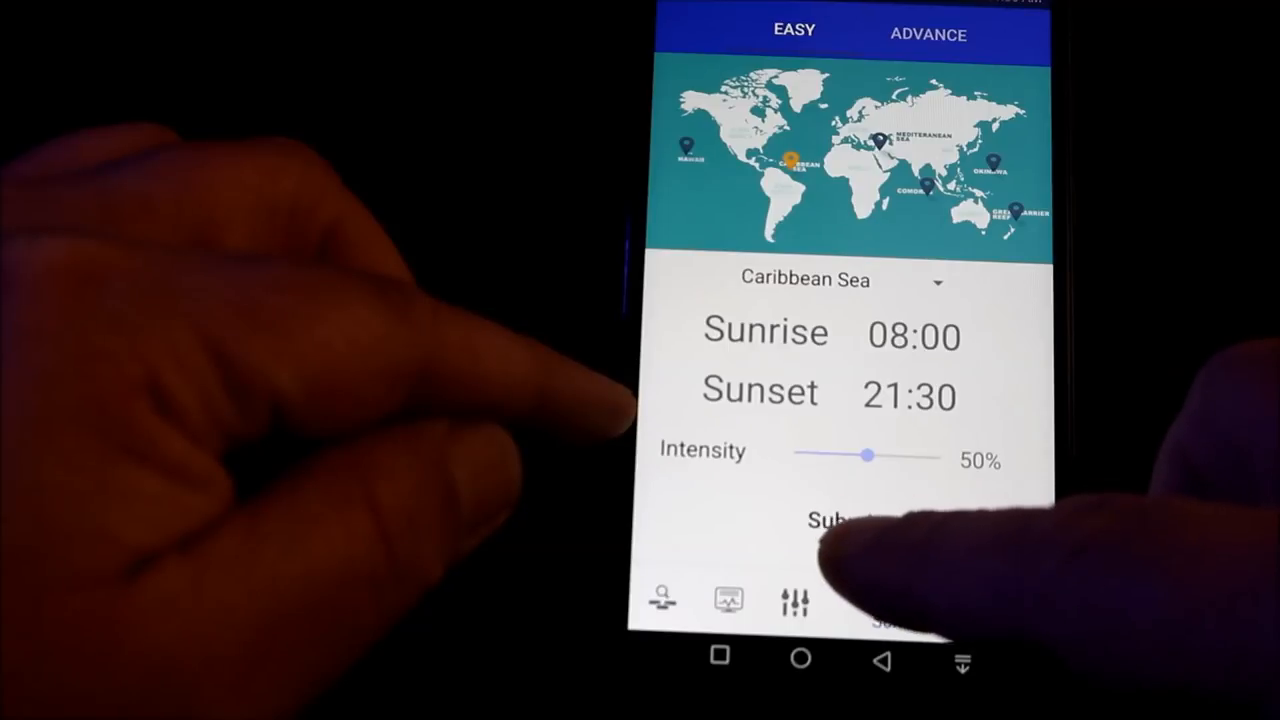
# - View and dismiss the Great Barrier Reef schedule details
pyautogui.click(843, 521)
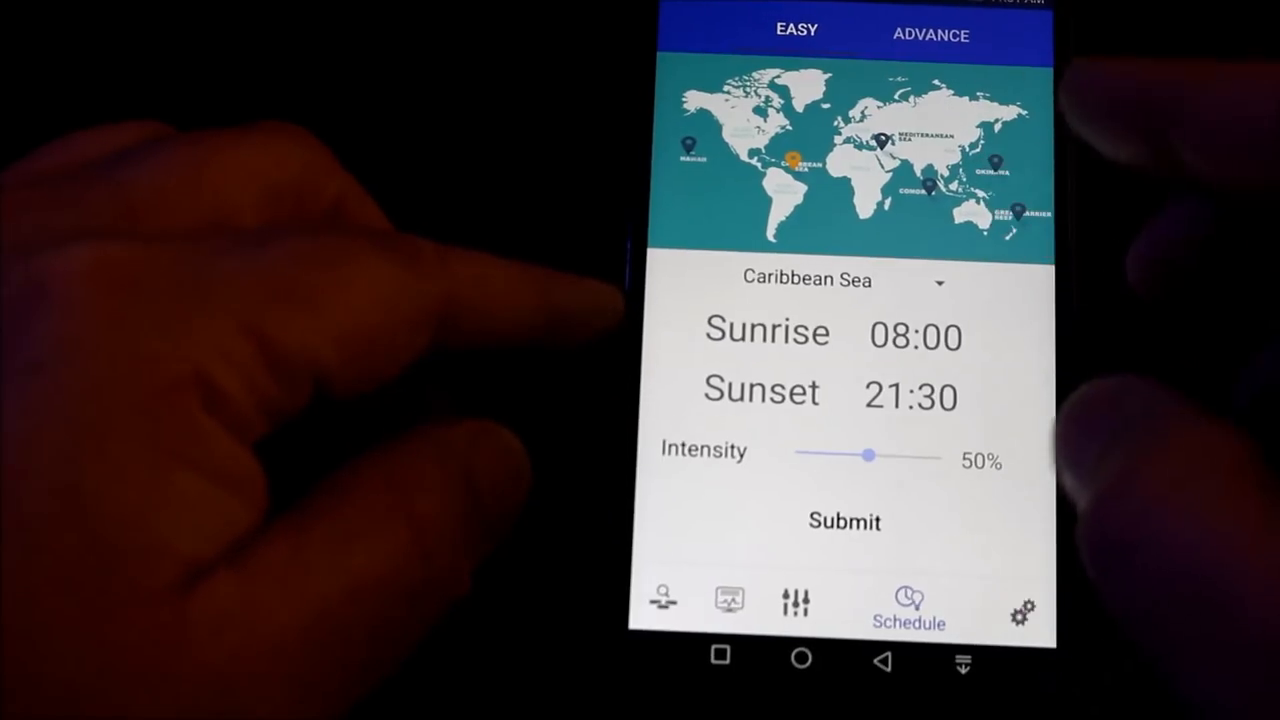
pyautogui.click(1010, 210)
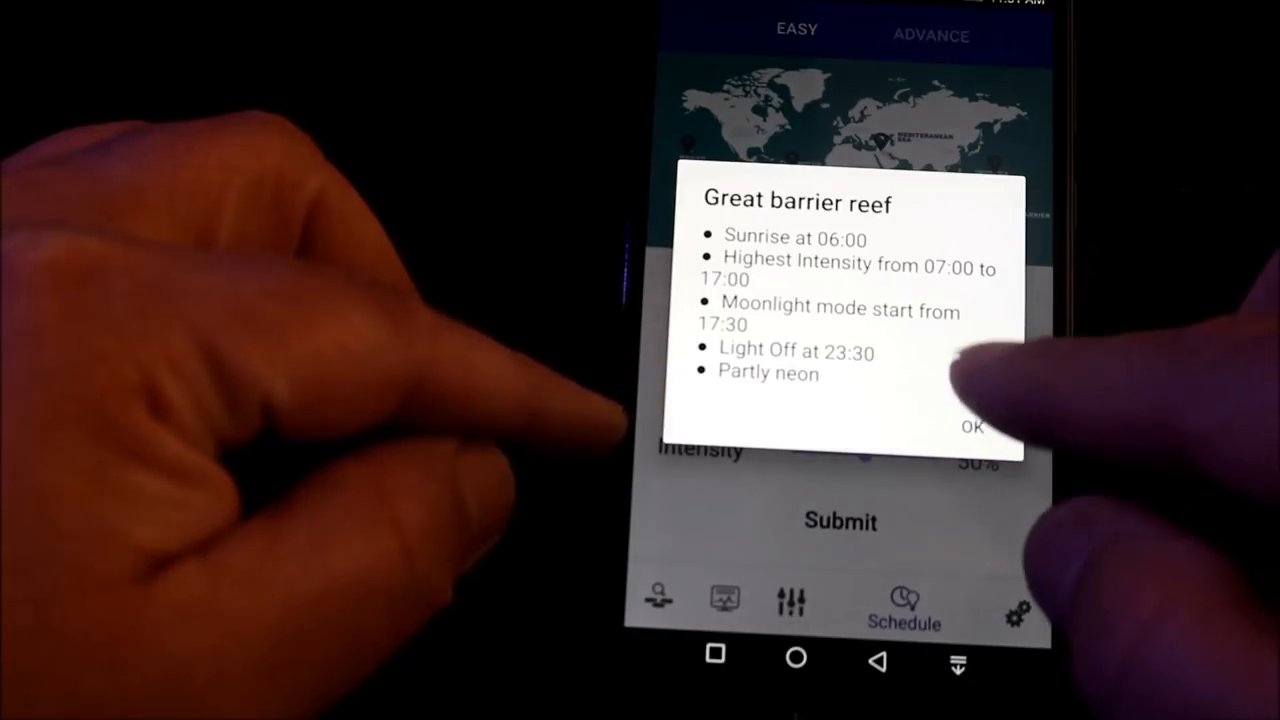
pyautogui.click(971, 427)
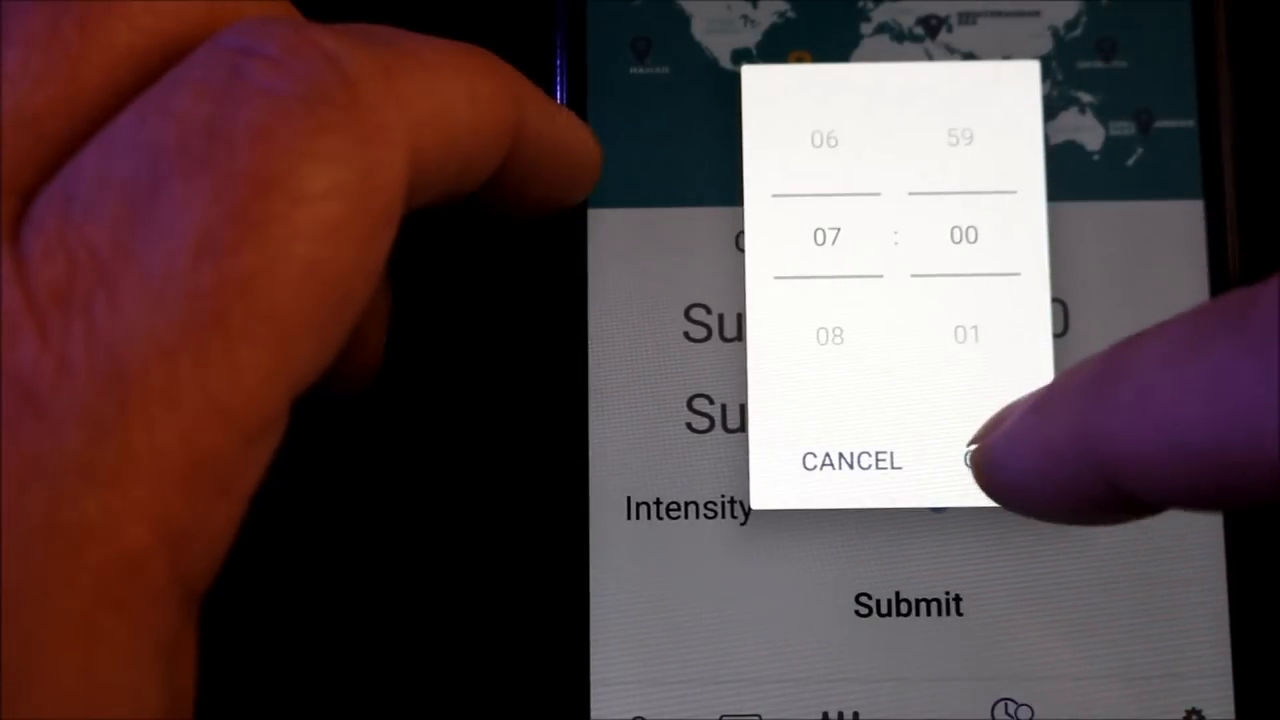
# - Set sunrise to 07:00 and sunset to 18:00, then upload the schedule
pyautogui.click(975, 460)
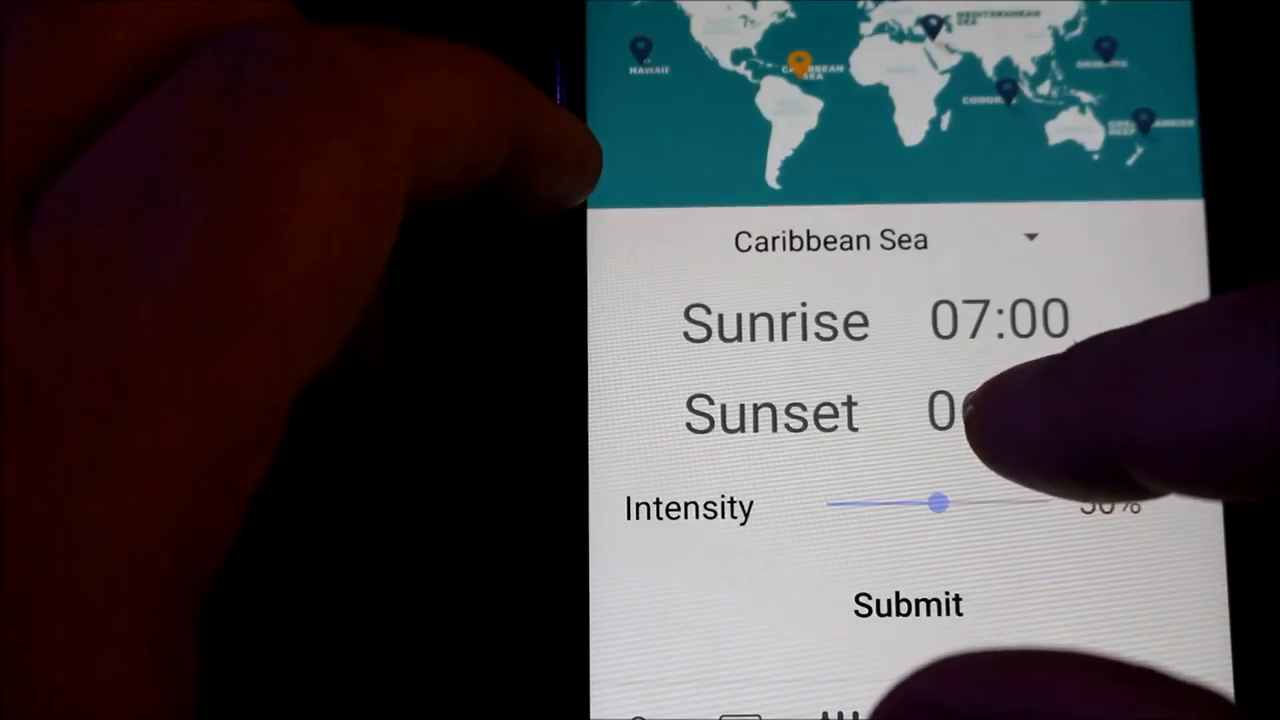
pyautogui.click(940, 412)
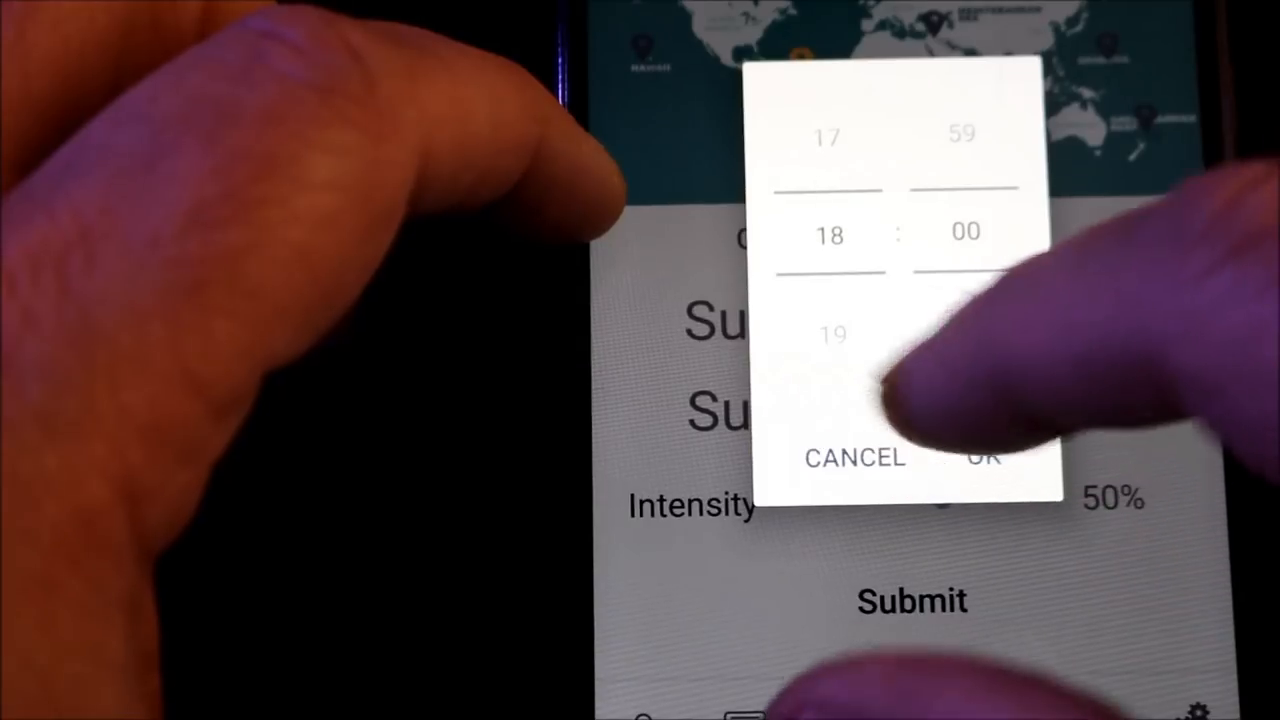
pyautogui.click(980, 458)
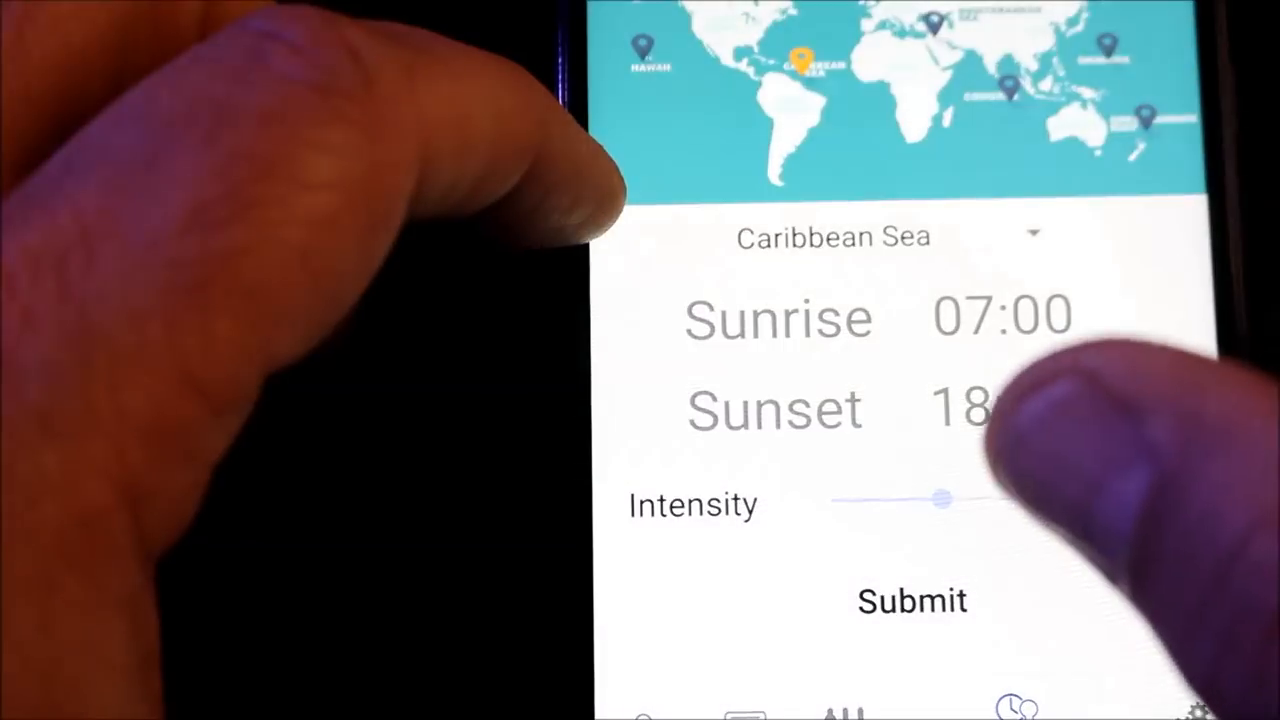
pyautogui.click(938, 499)
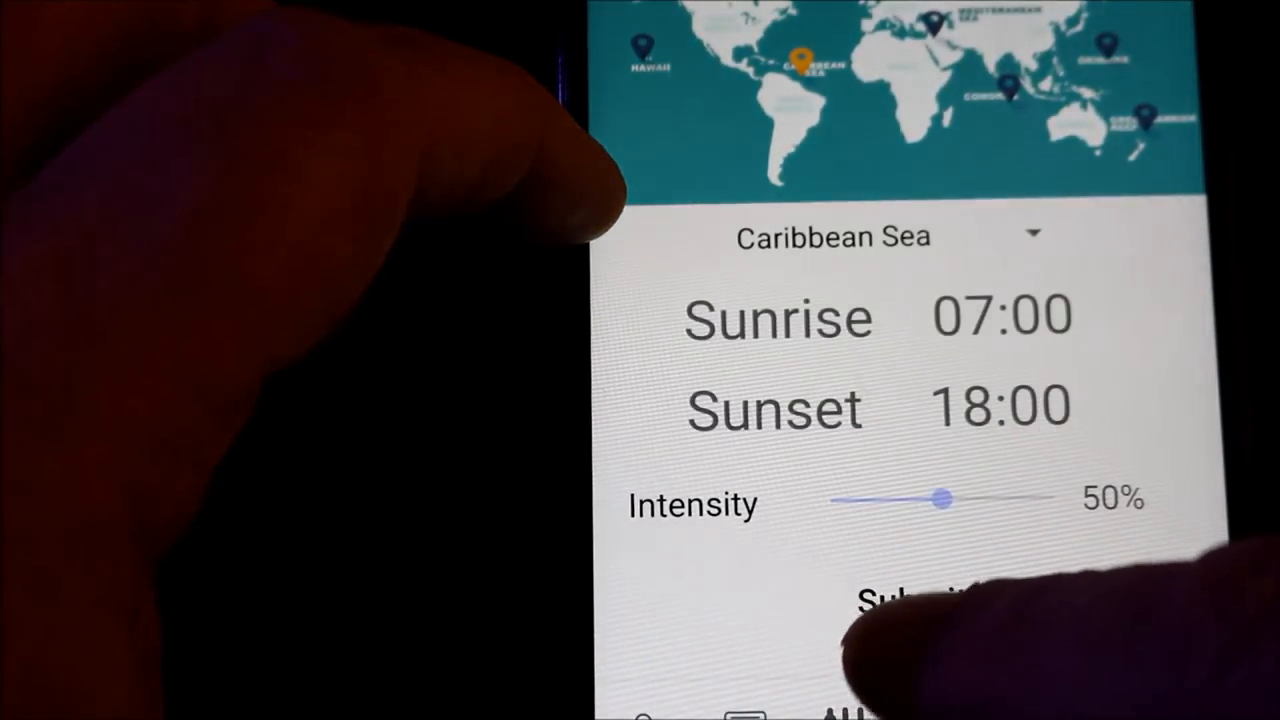
pyautogui.click(911, 600)
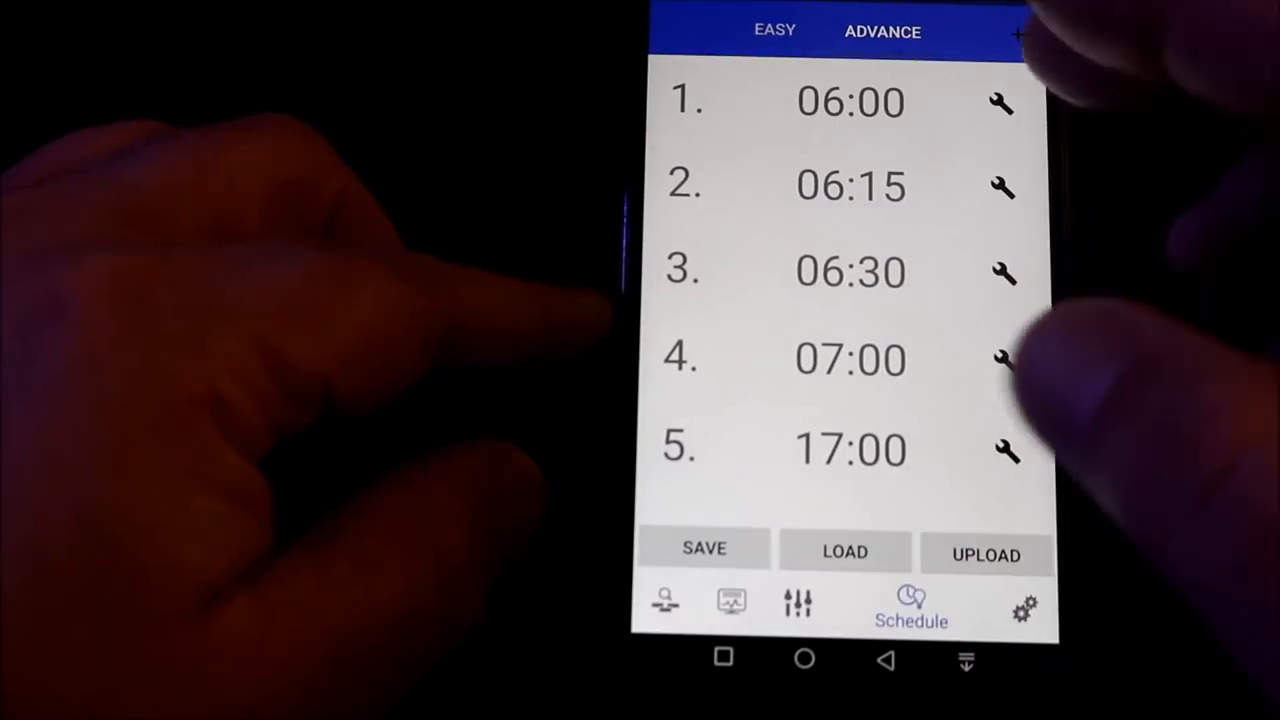
# - Scroll through the schedule points and open spectrum settings for the 06:00 point
pyautogui.scroll(-3)
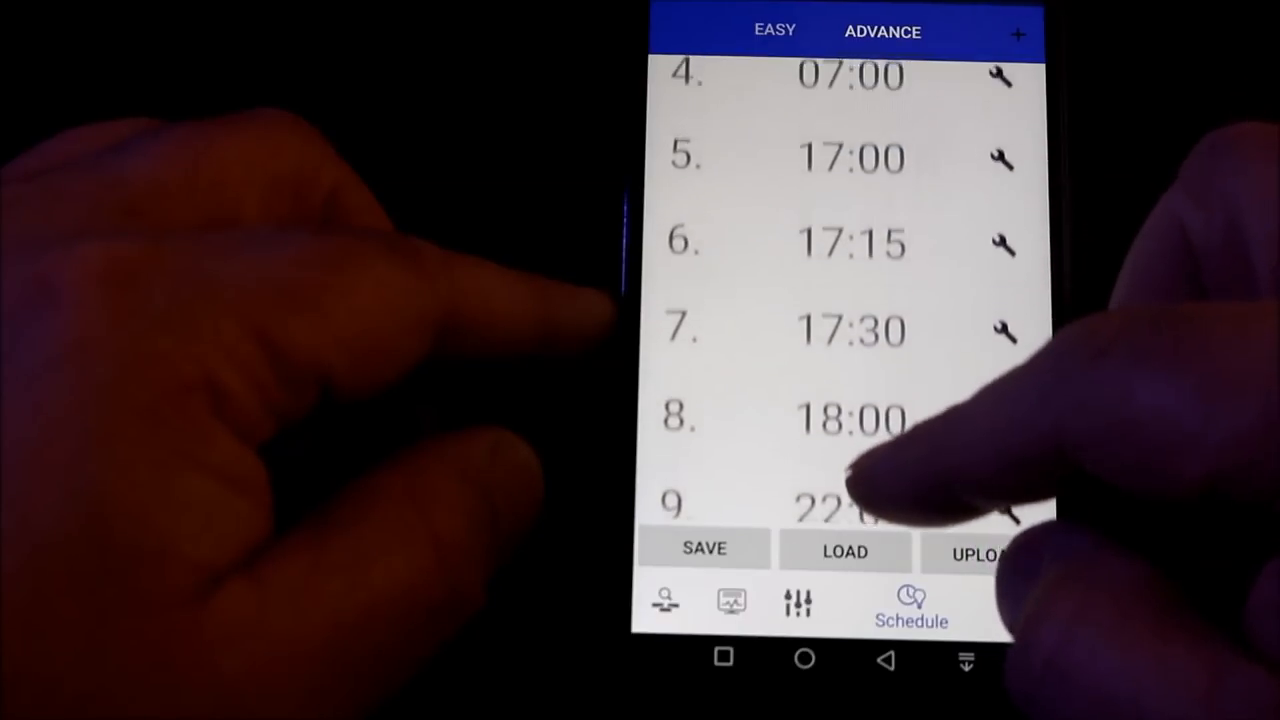
pyautogui.scroll(-3)
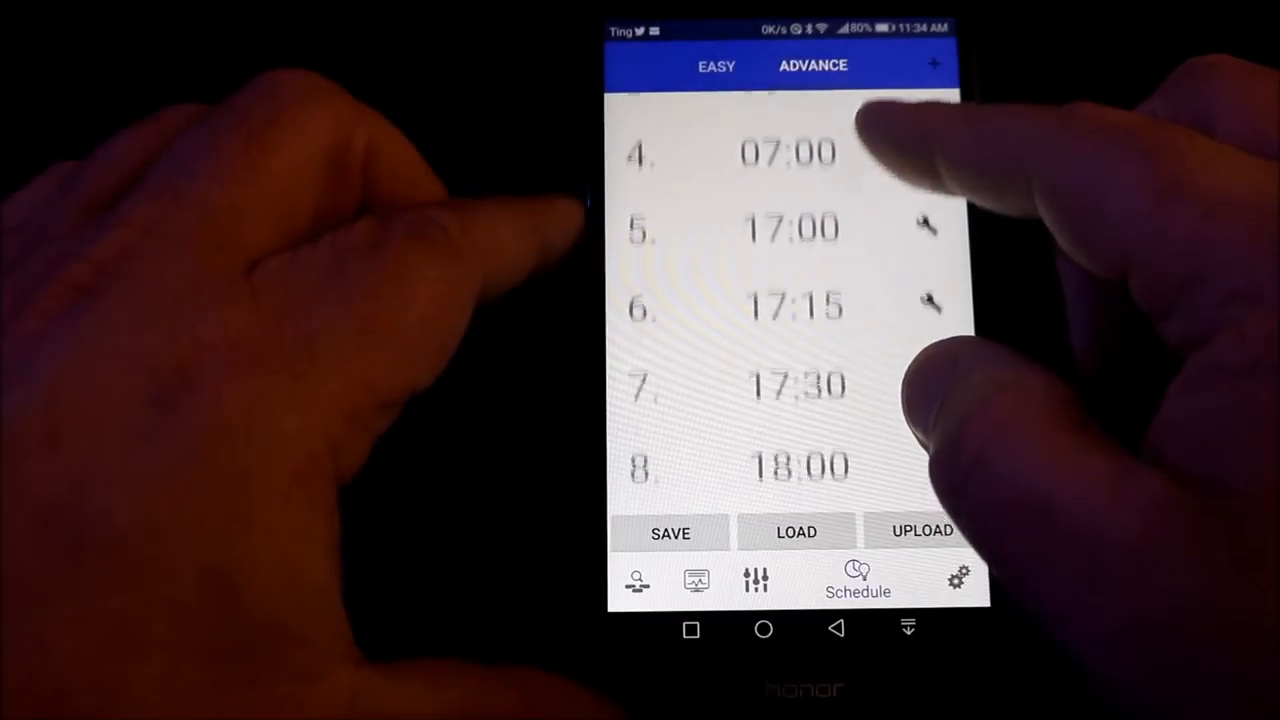
pyautogui.scroll(-3)
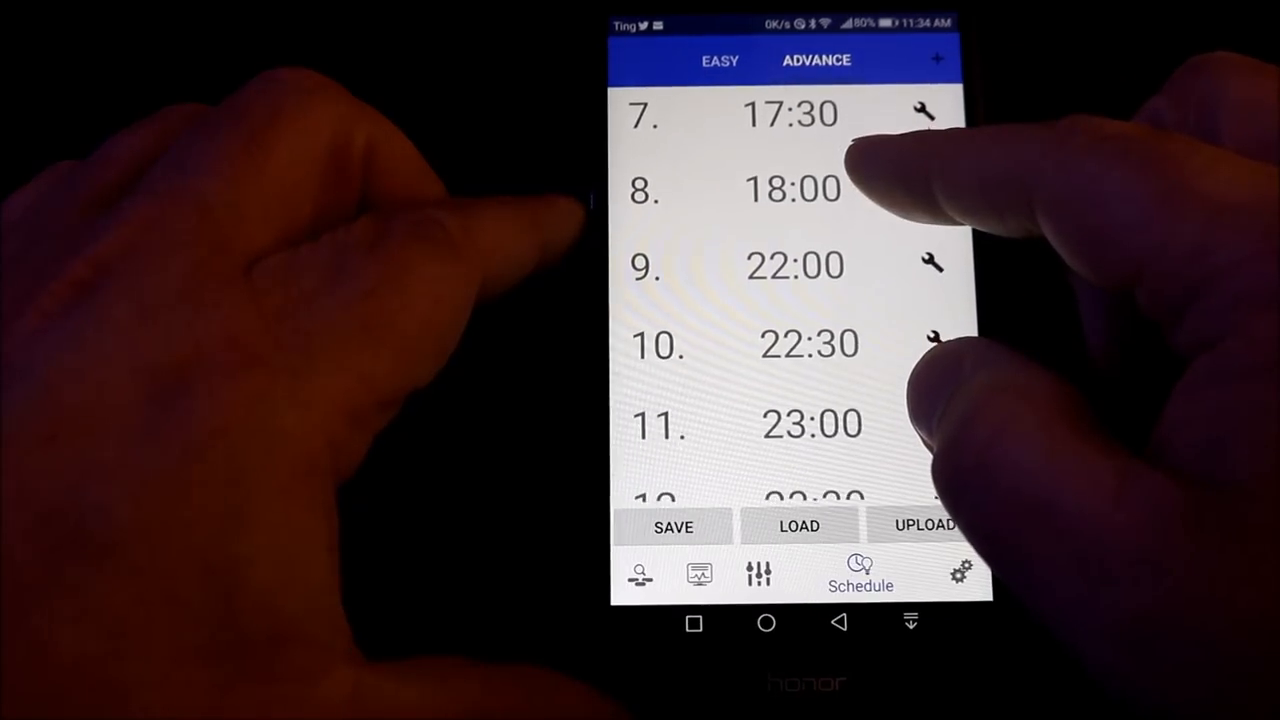
pyautogui.scroll(-3)
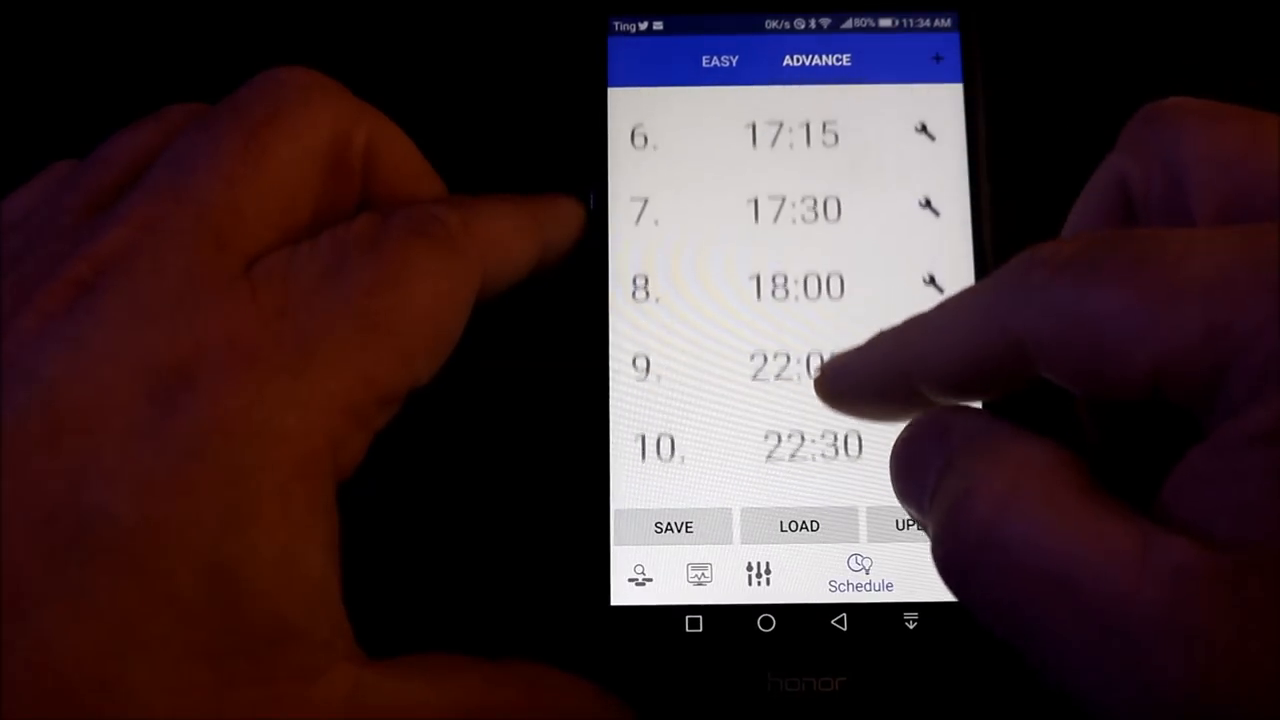
pyautogui.scroll(-3)
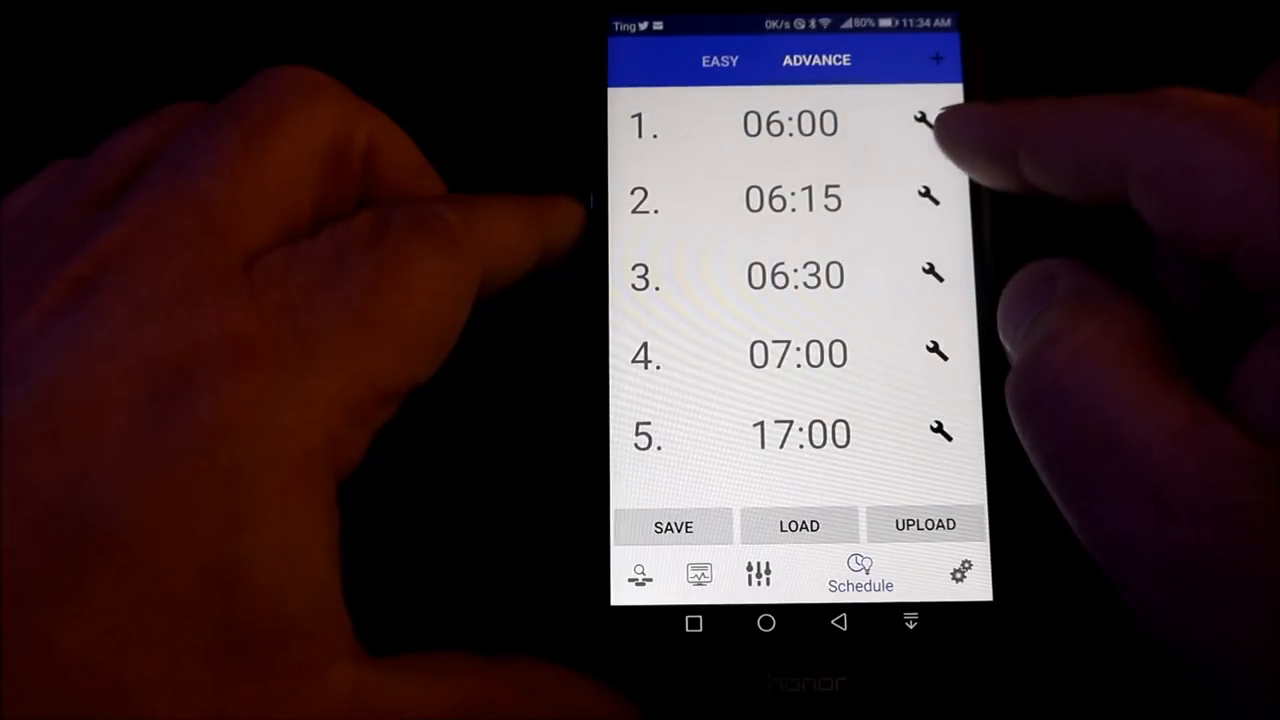
pyautogui.click(933, 123)
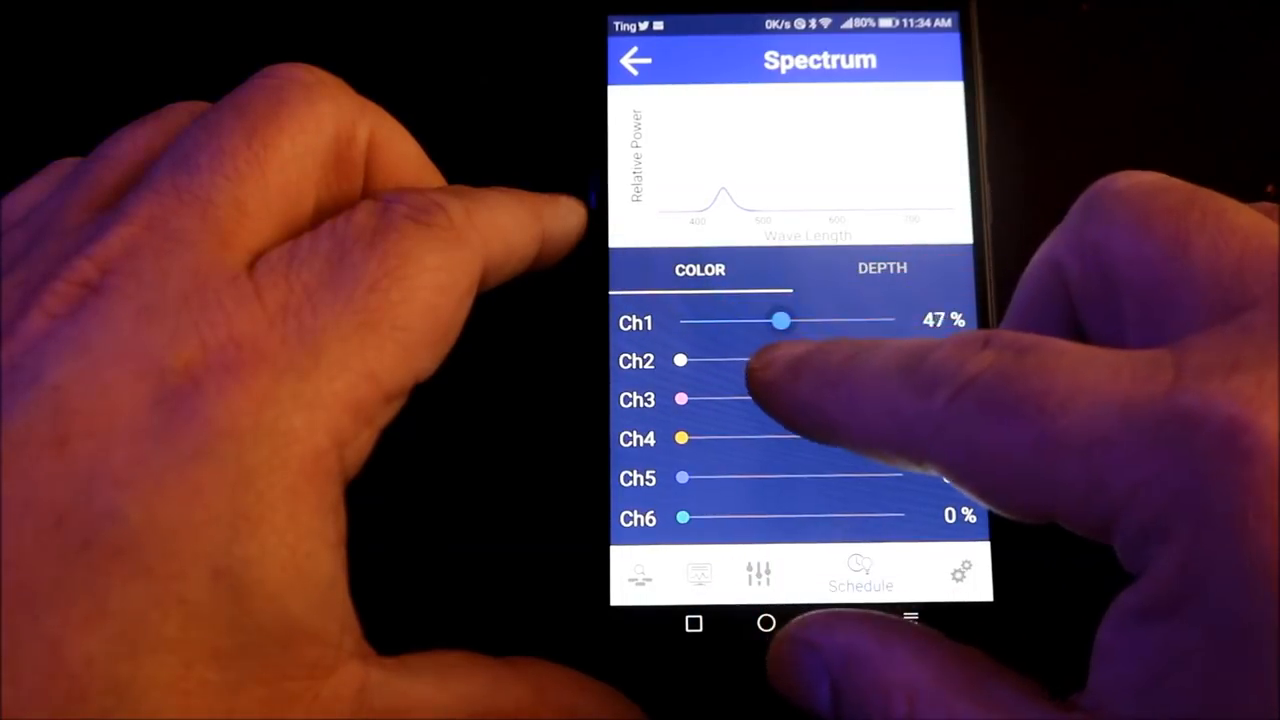
# - Drag Ch1 down to 39% and Ch3 up to 46%, then return to the schedule
pyautogui.moveTo(783, 320); pyautogui.dragTo(775, 320)
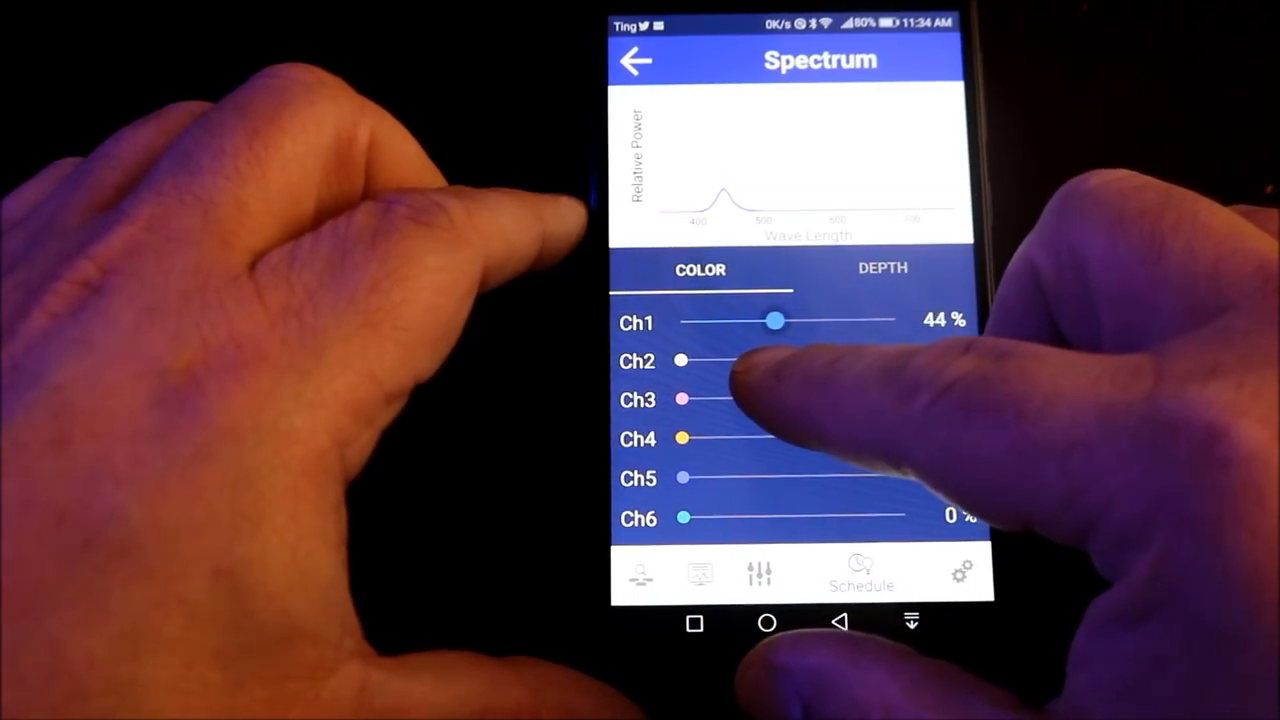
pyautogui.moveTo(775, 321); pyautogui.dragTo(765, 321)
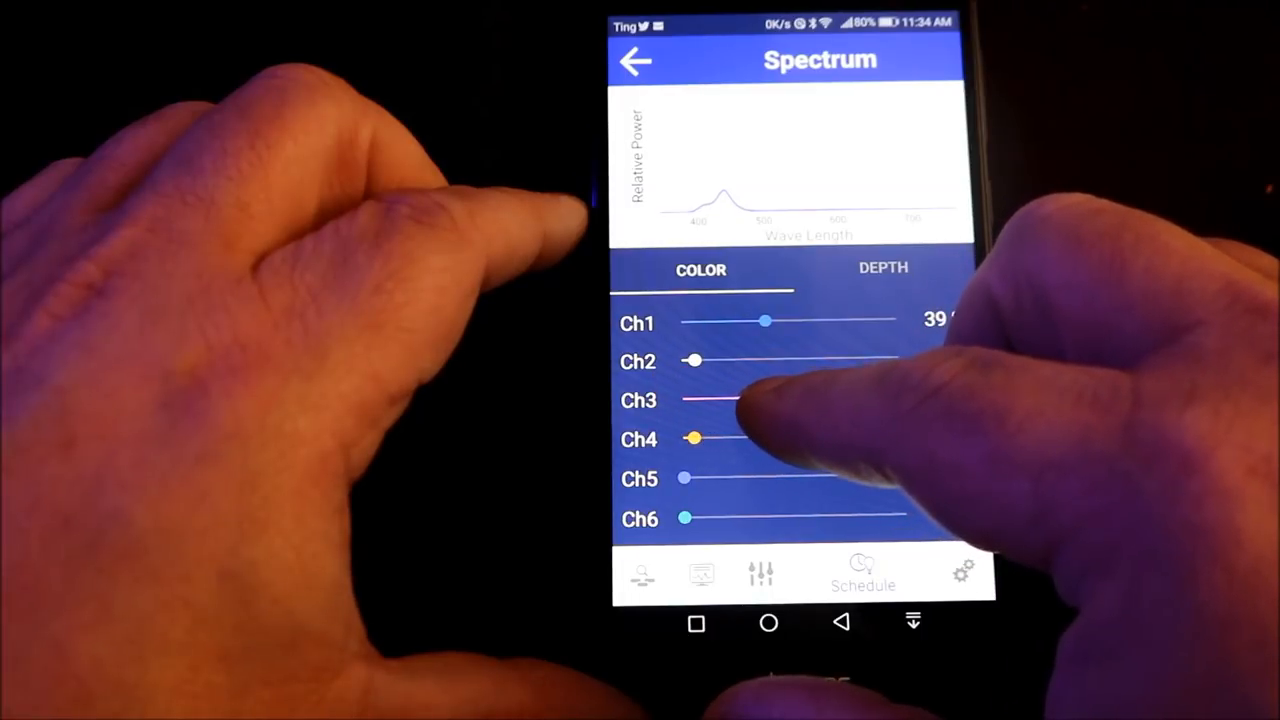
pyautogui.moveTo(690, 400); pyautogui.dragTo(785, 400)
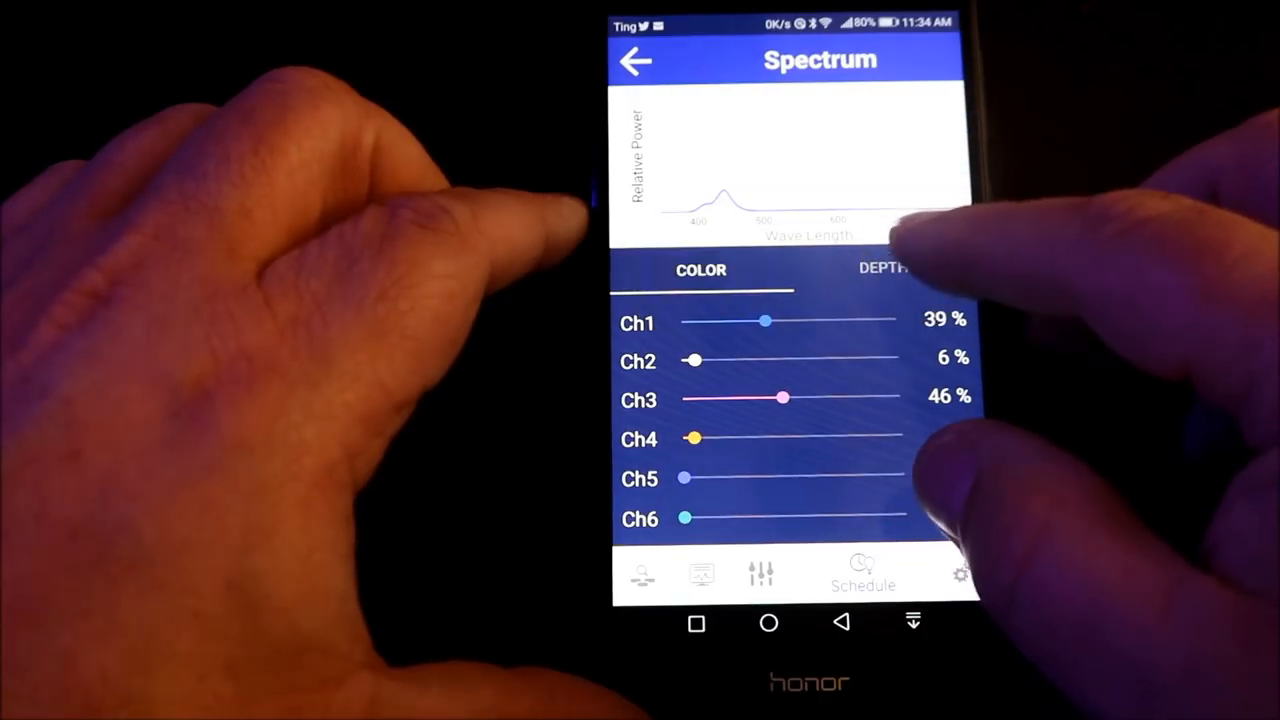
pyautogui.click(882, 270)
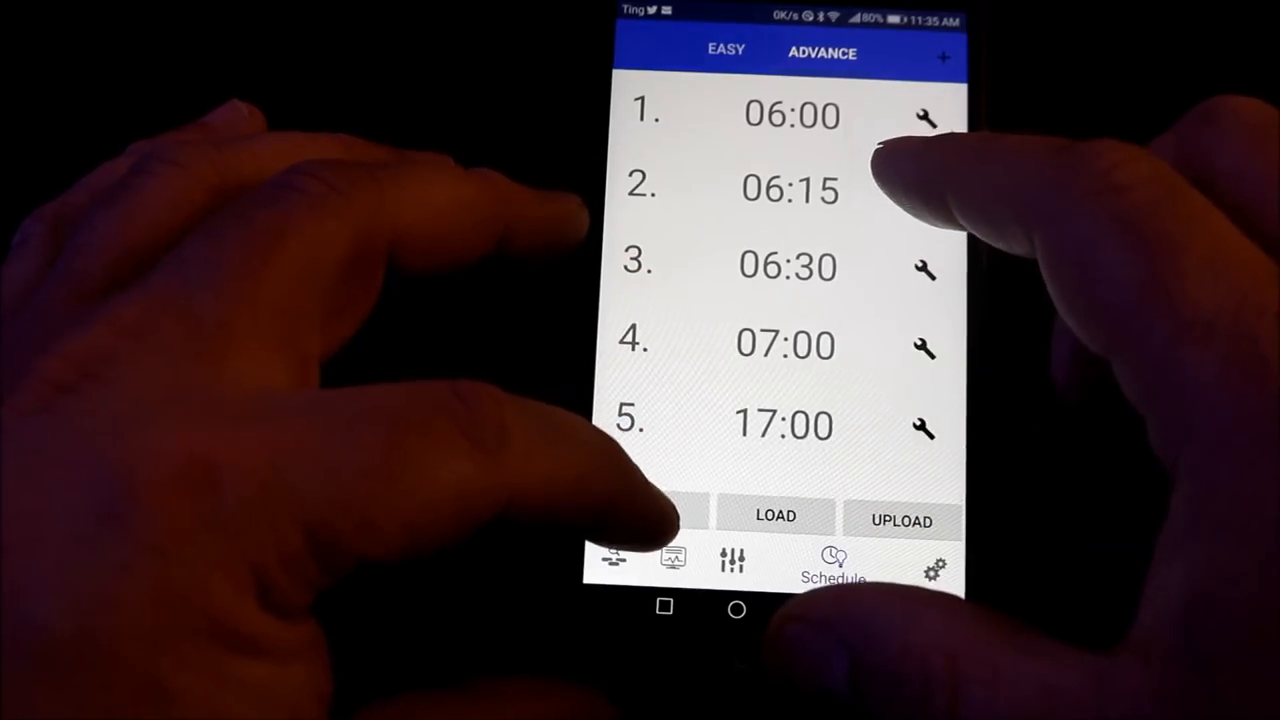
# - Save the schedule to a blank slot named 'test'
pyautogui.click(774, 515)
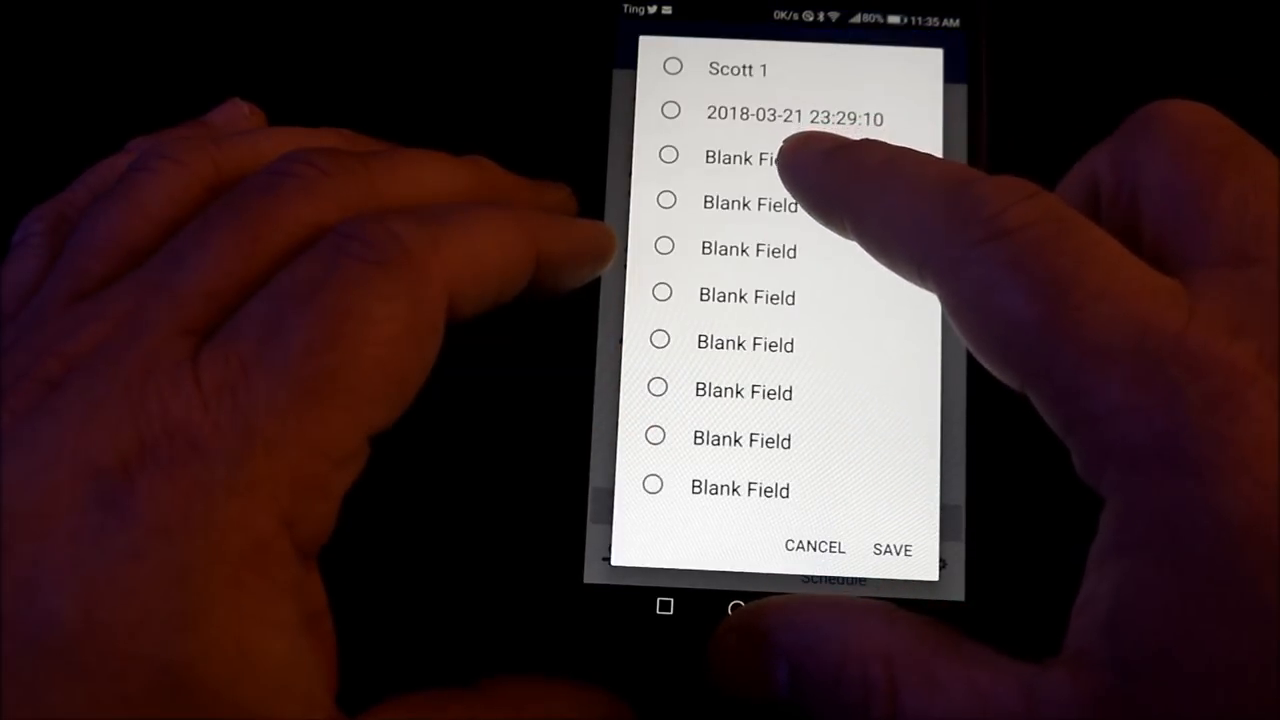
pyautogui.click(659, 204)
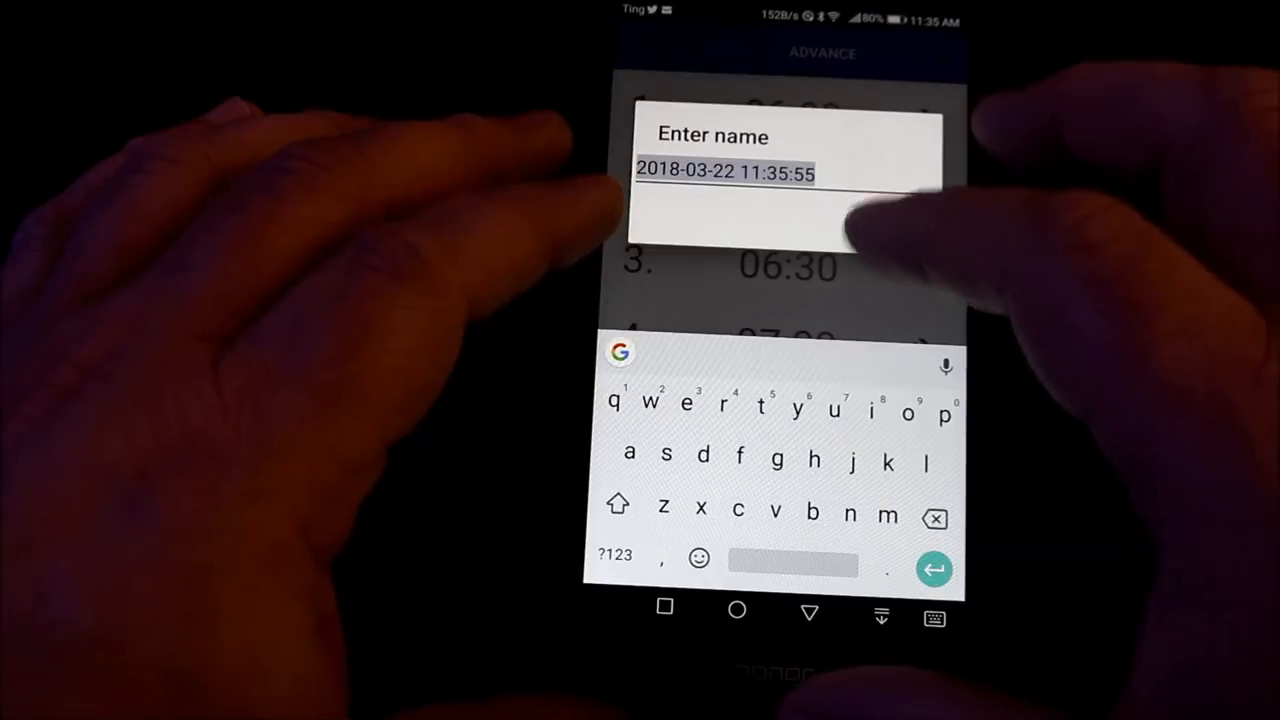
pyautogui.write('tes')
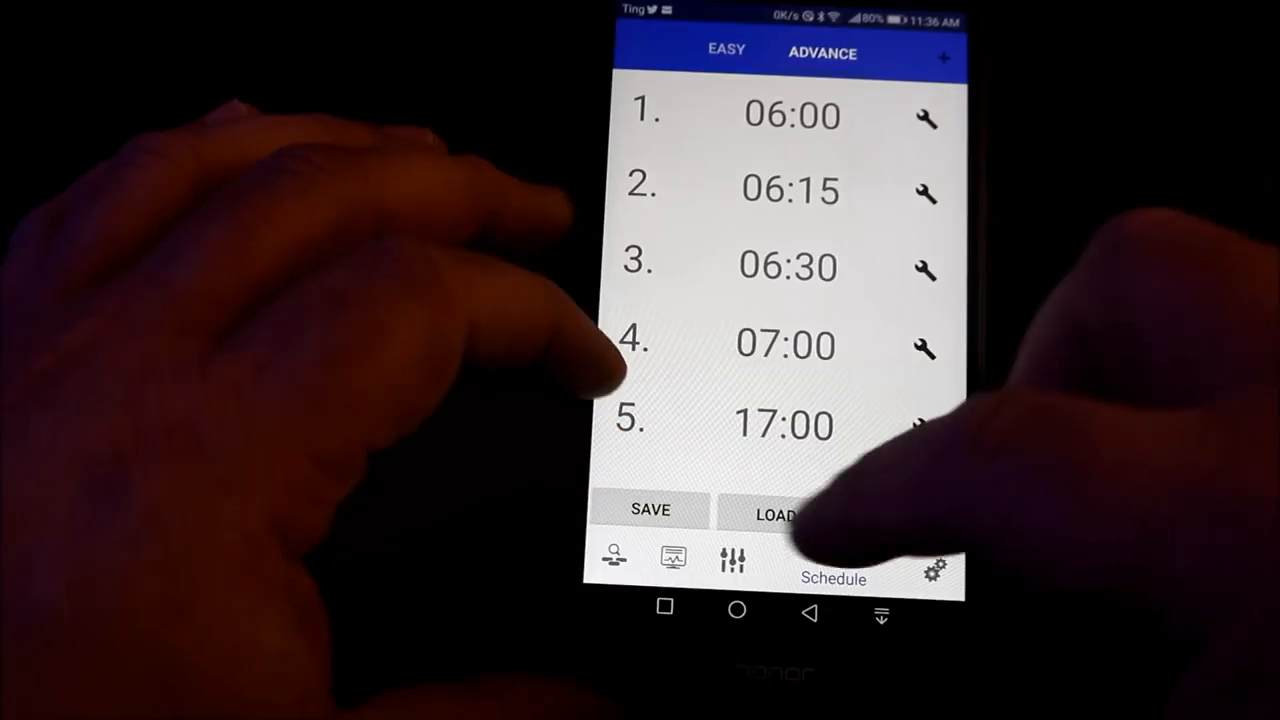
# - Load the 'test' schedule and upload it to the light
pyautogui.click(775, 516)
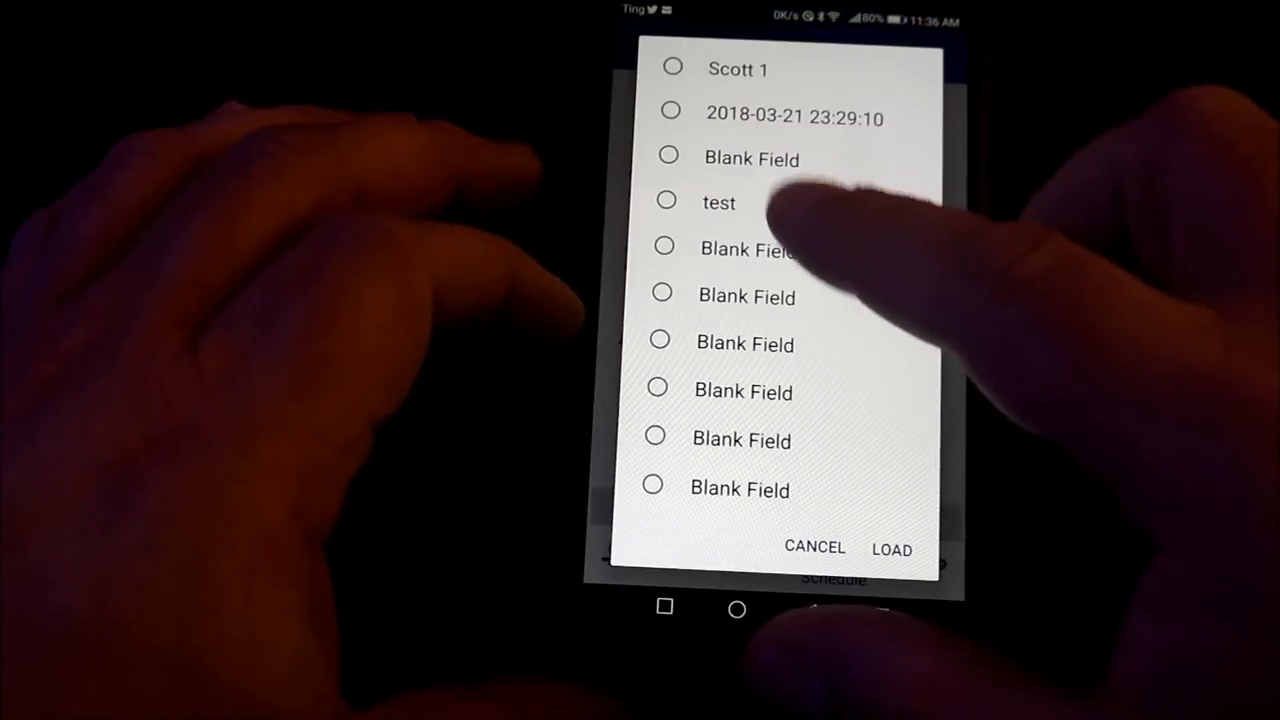
pyautogui.click(666, 202)
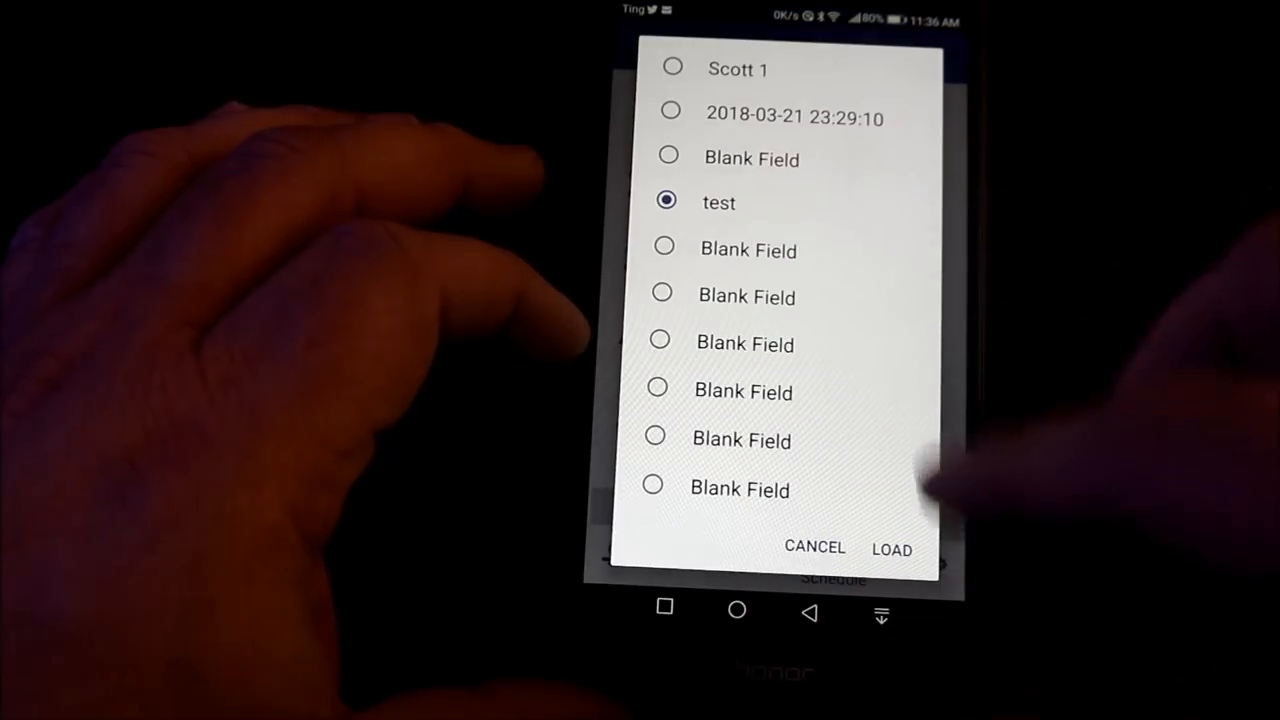
pyautogui.click(890, 548)
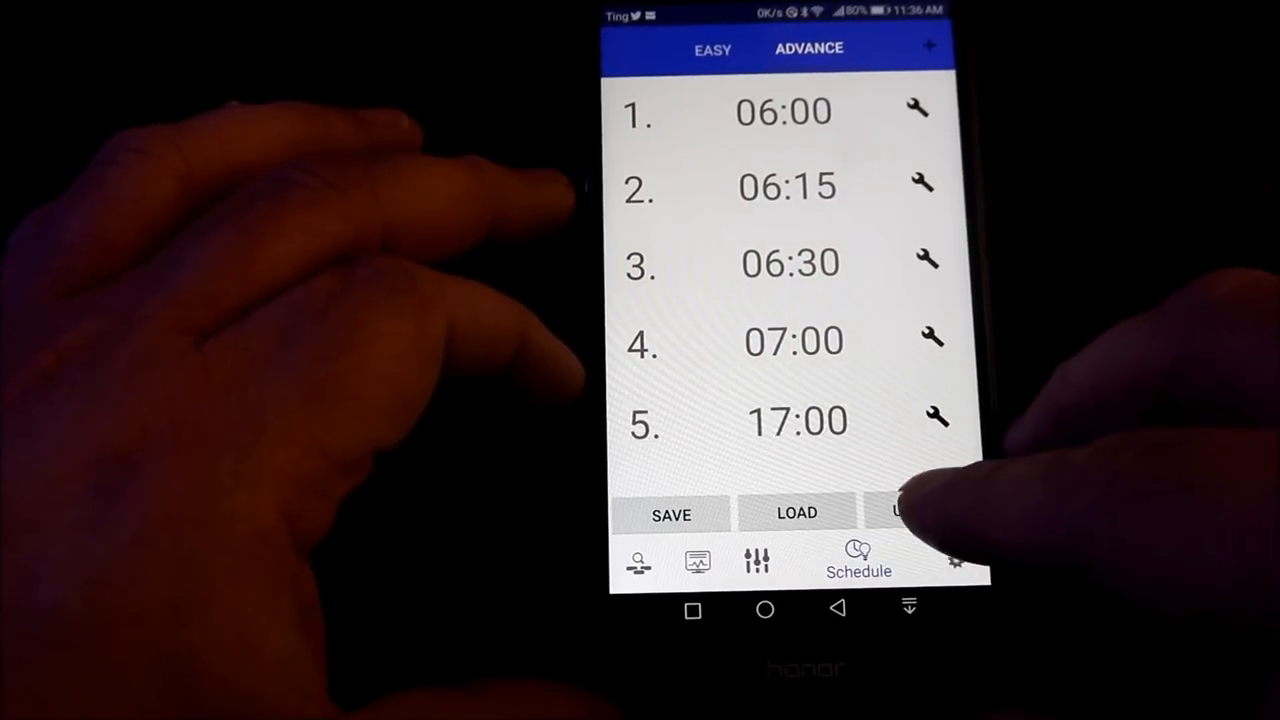
pyautogui.click(915, 512)
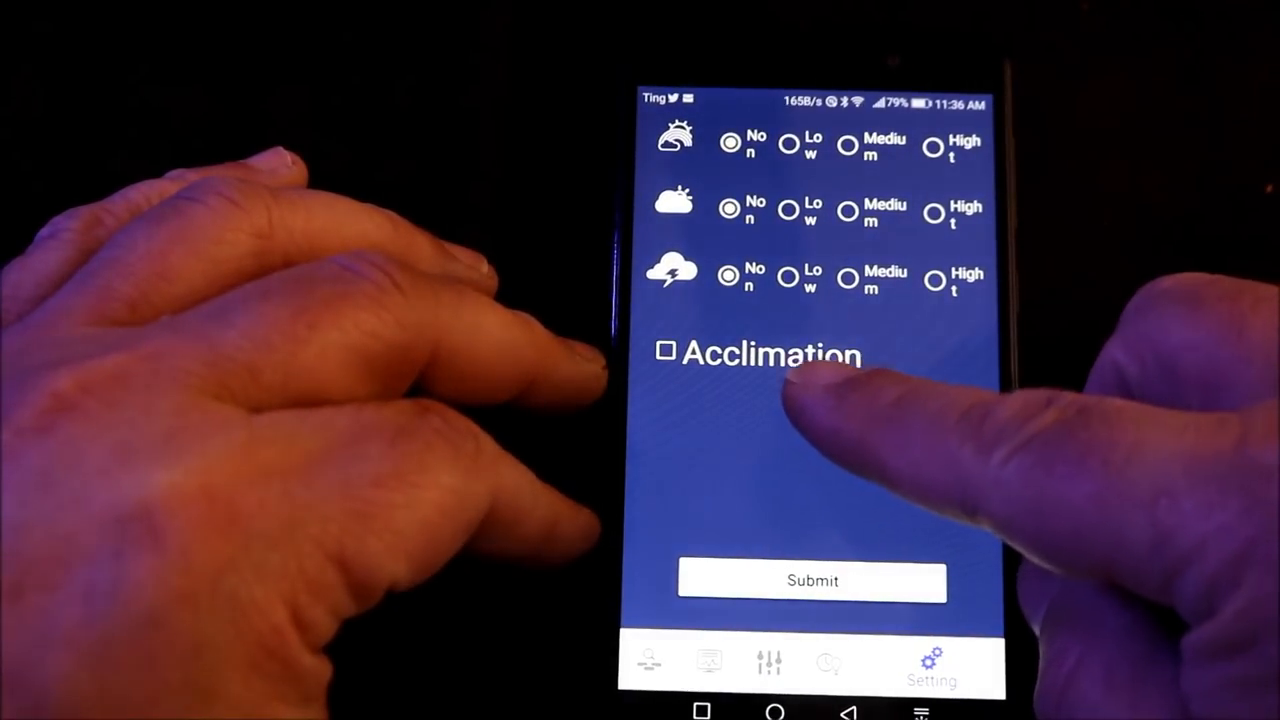
# - Enable Acclimation (2018-03-22 to 2018-03-29) and set its intensity near half
pyautogui.click(666, 355)
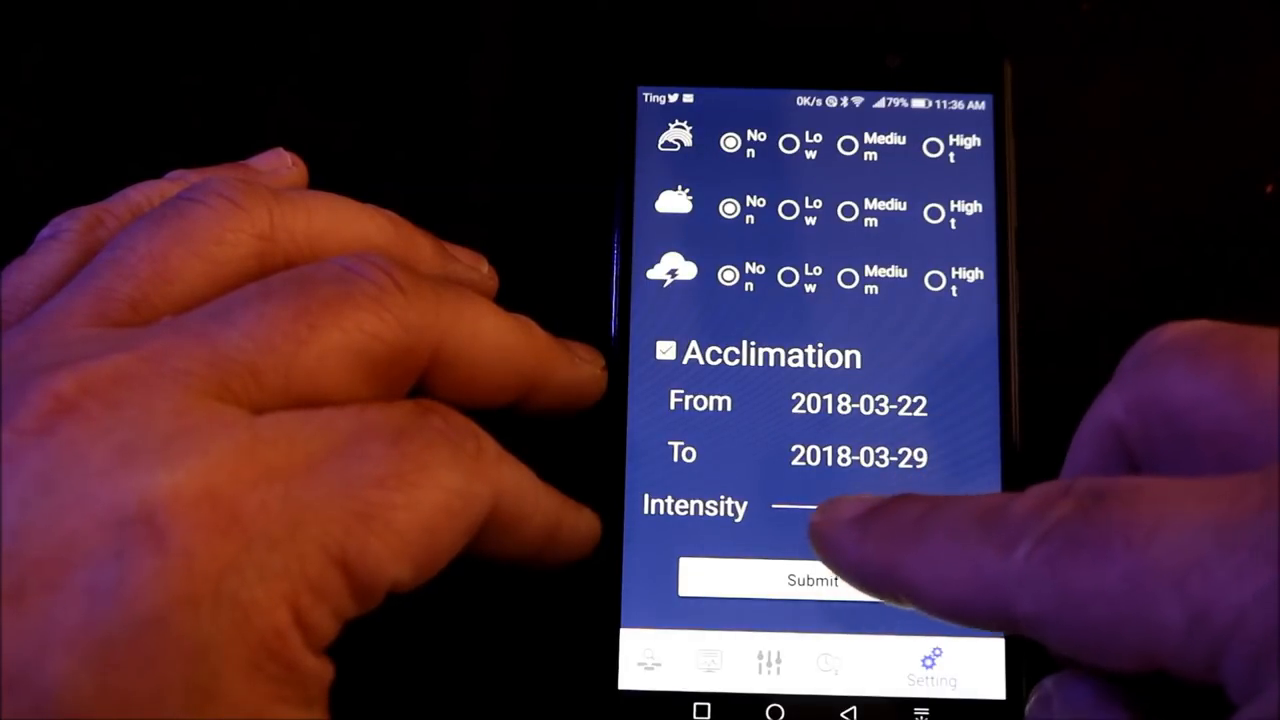
pyautogui.moveTo(775, 508); pyautogui.dragTo(845, 508)
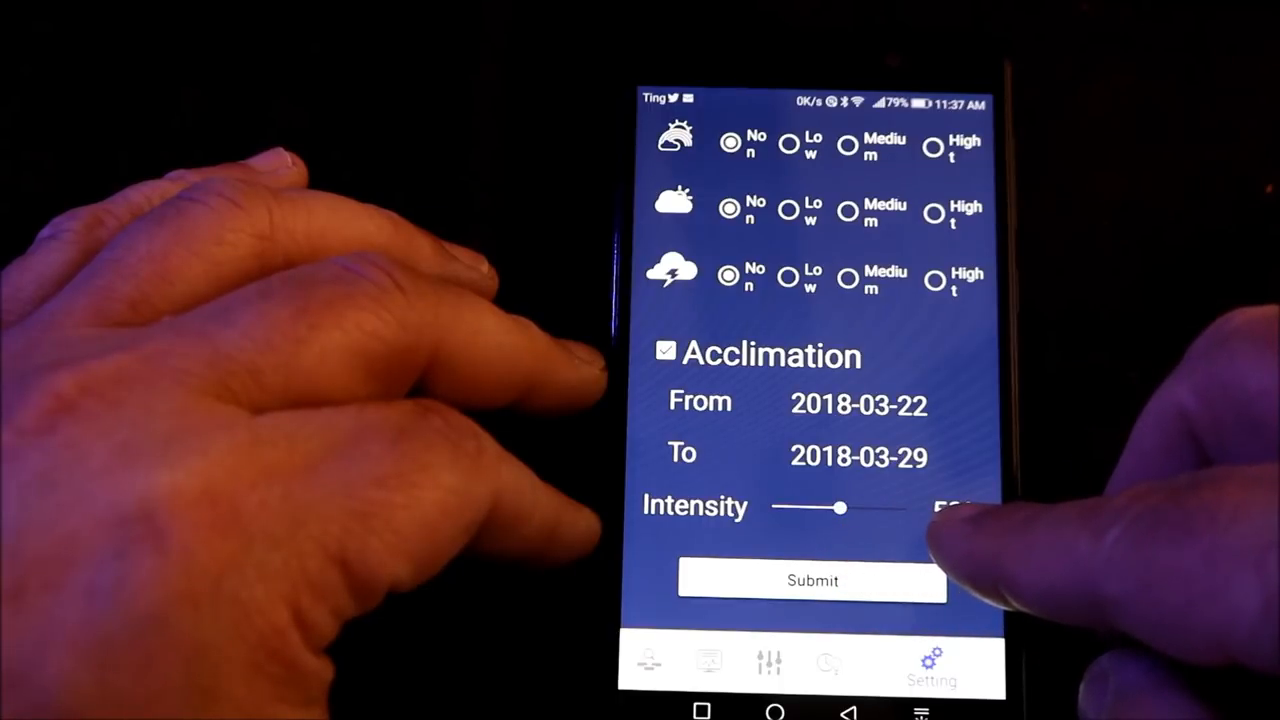